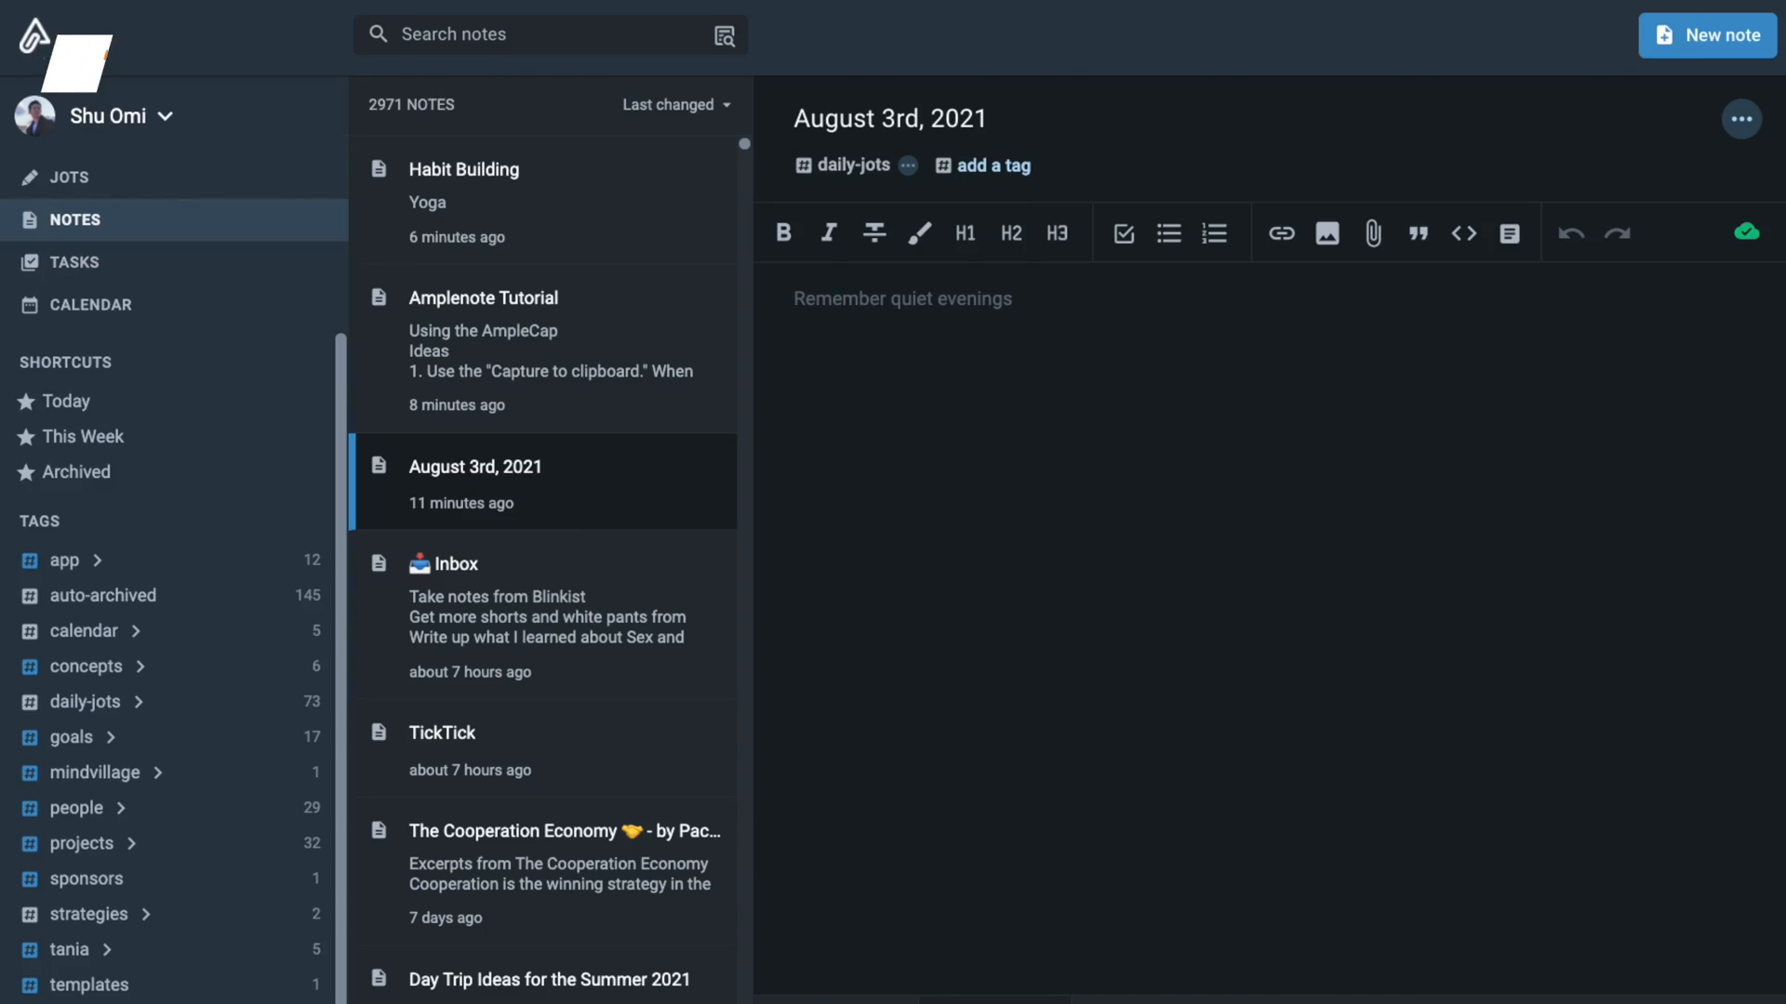
- Find and open the note 'V: My Digital Note-Taking System' by searching 'notetaking'
{"action": "key", "text": "cmd+o"}
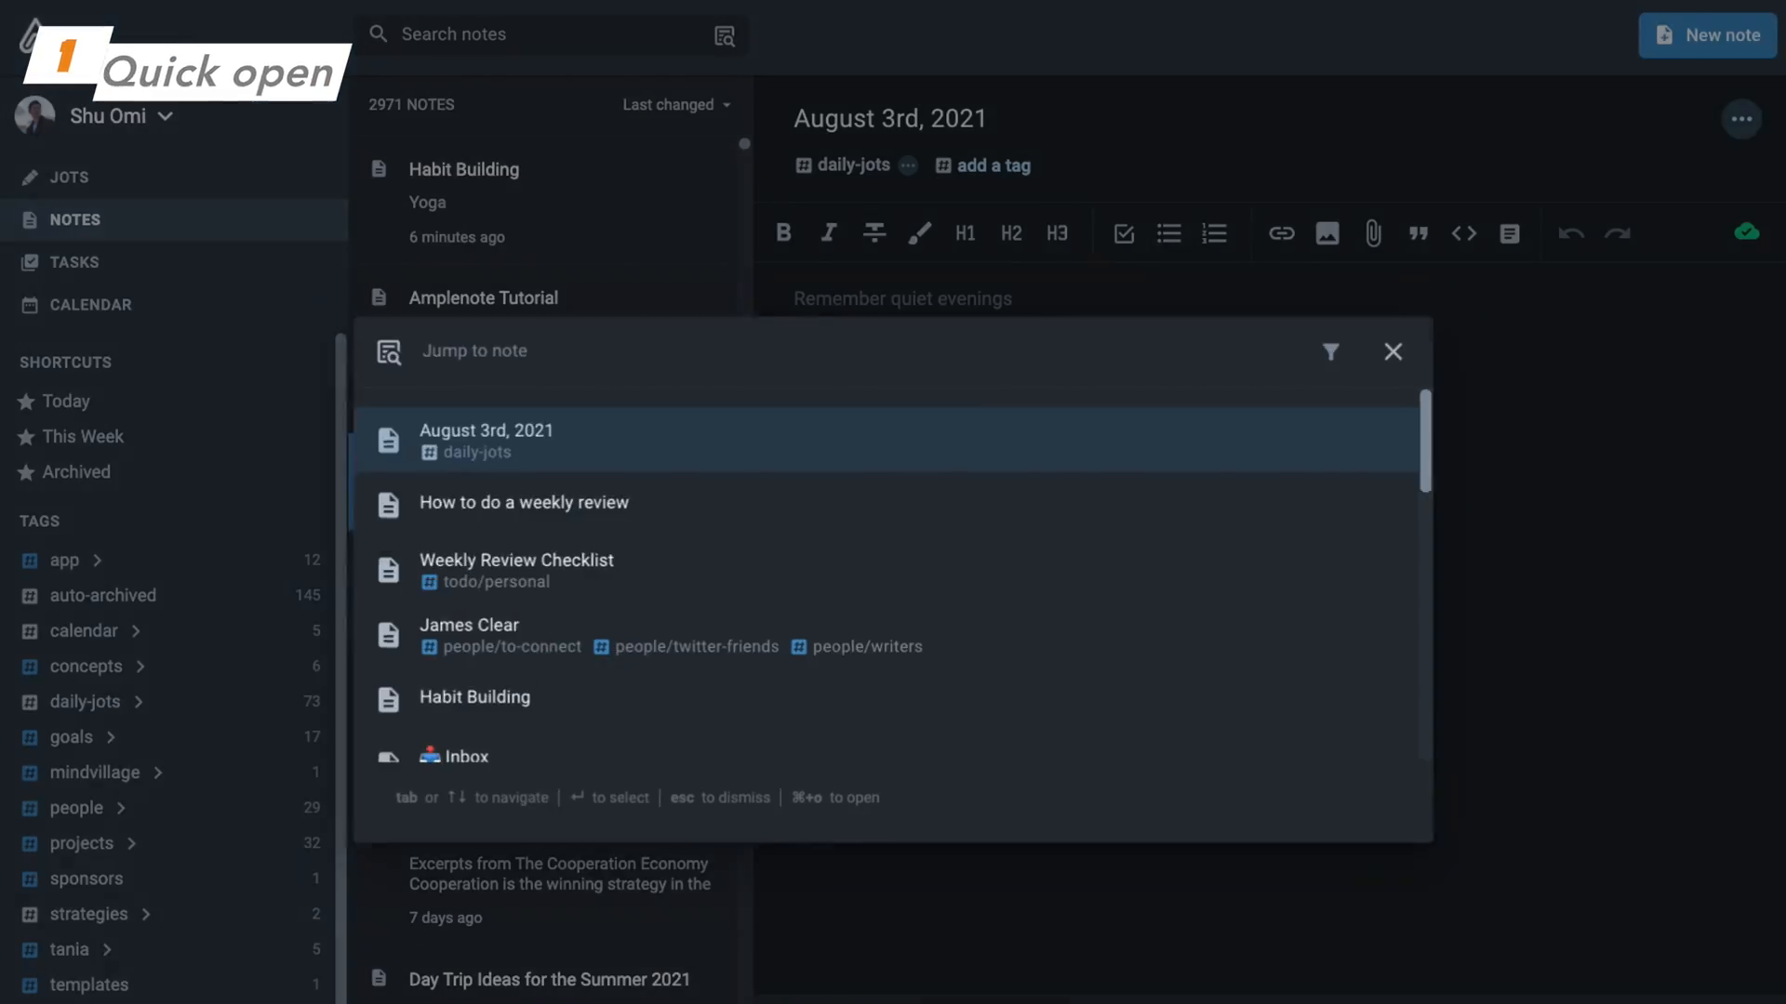
{"action": "type", "text": "notetaking"}
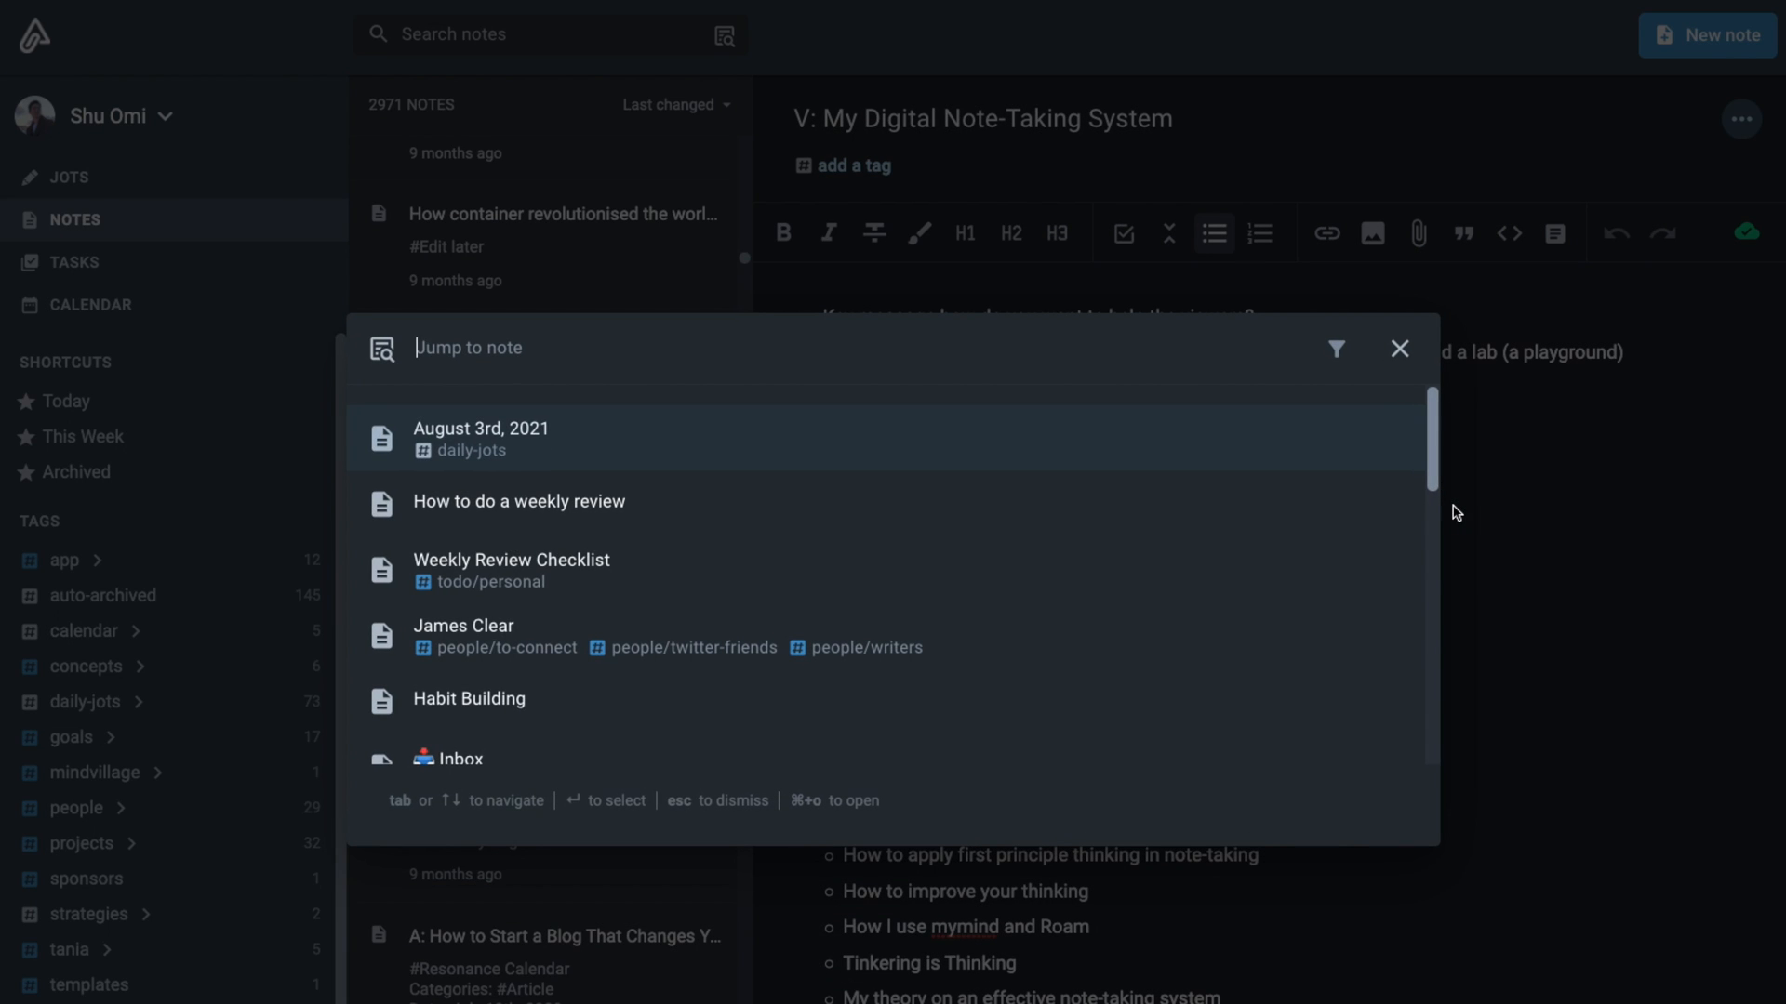
- Visit the daily-jots view, then the Calendar, then return to the Notes list
{"action": "left_click", "coordinate": [480, 439]}
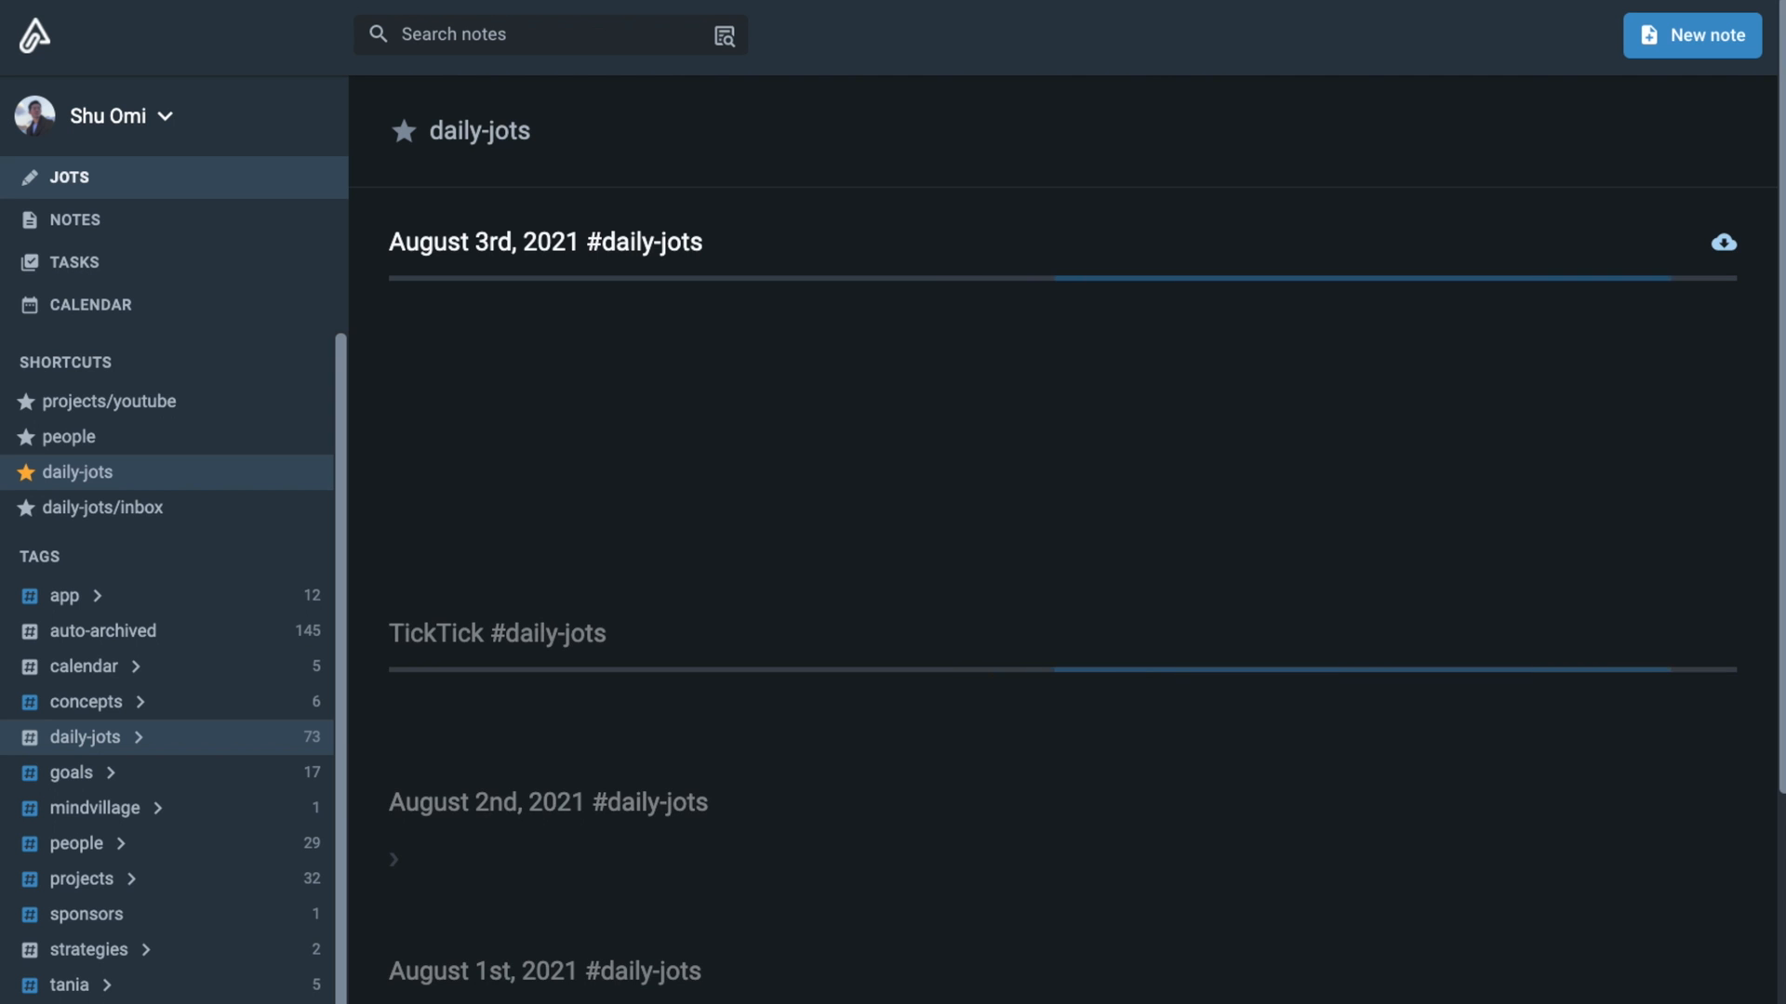
{"action": "type", "text": "n"}
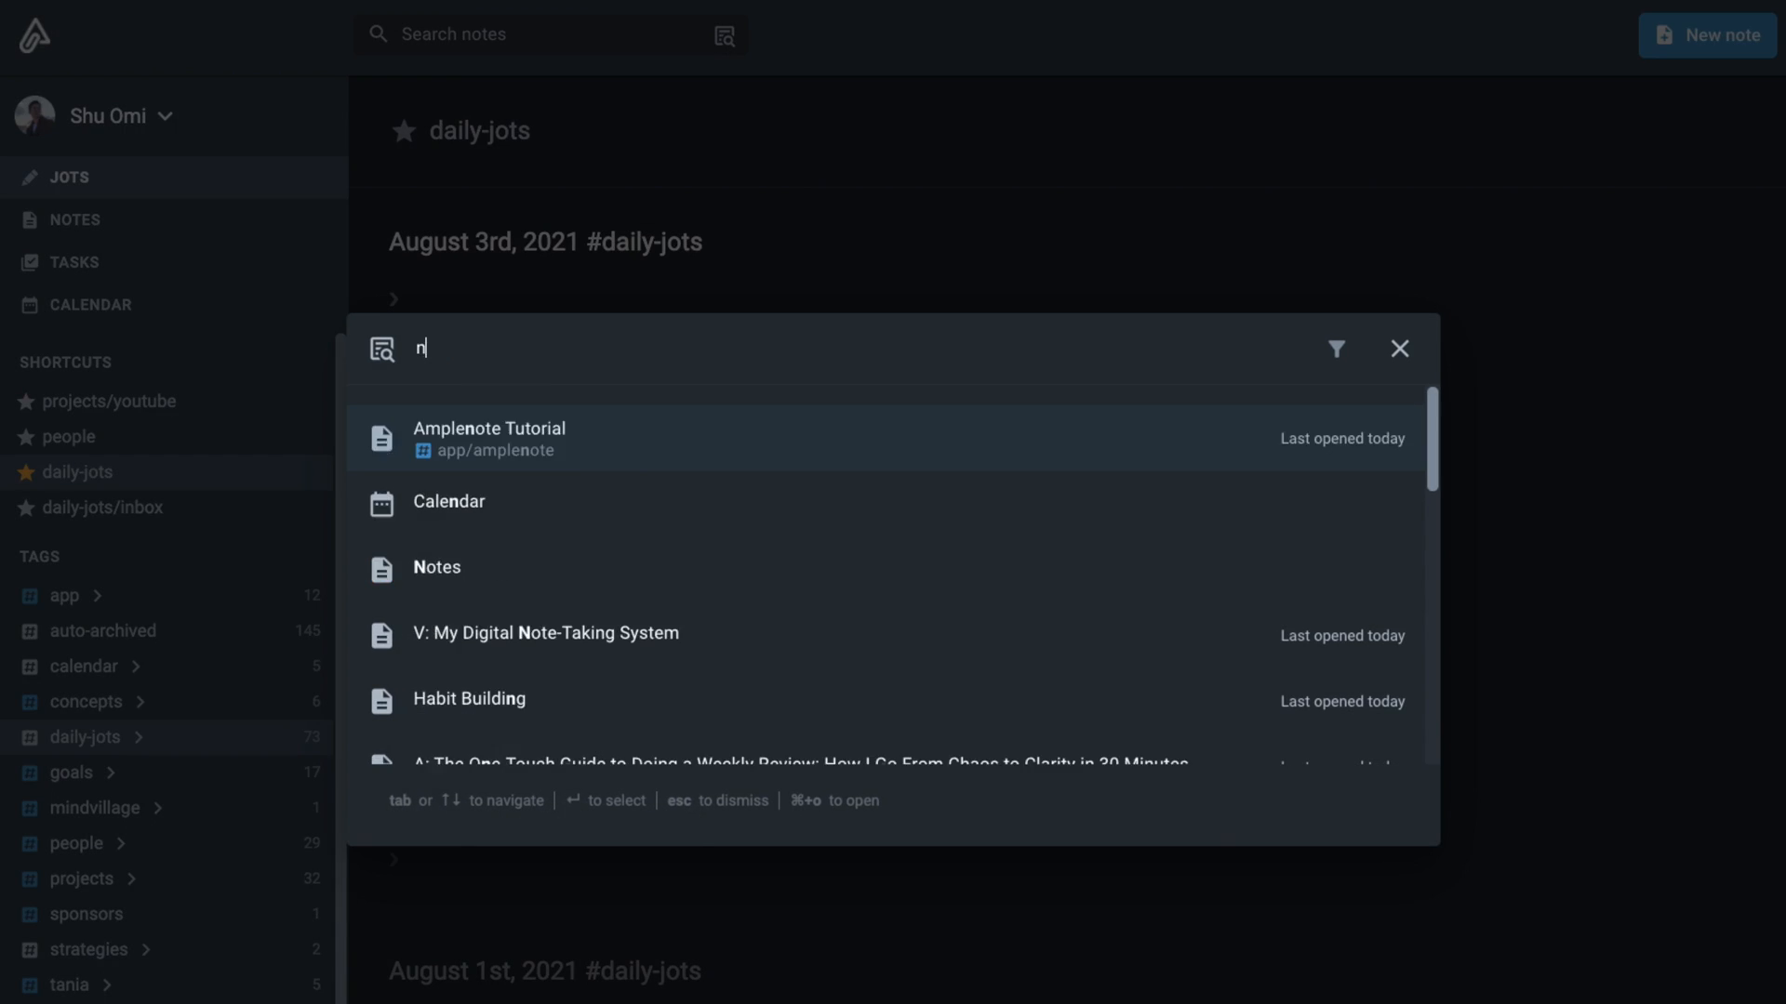
{"action": "left_click", "coordinate": [74, 219]}
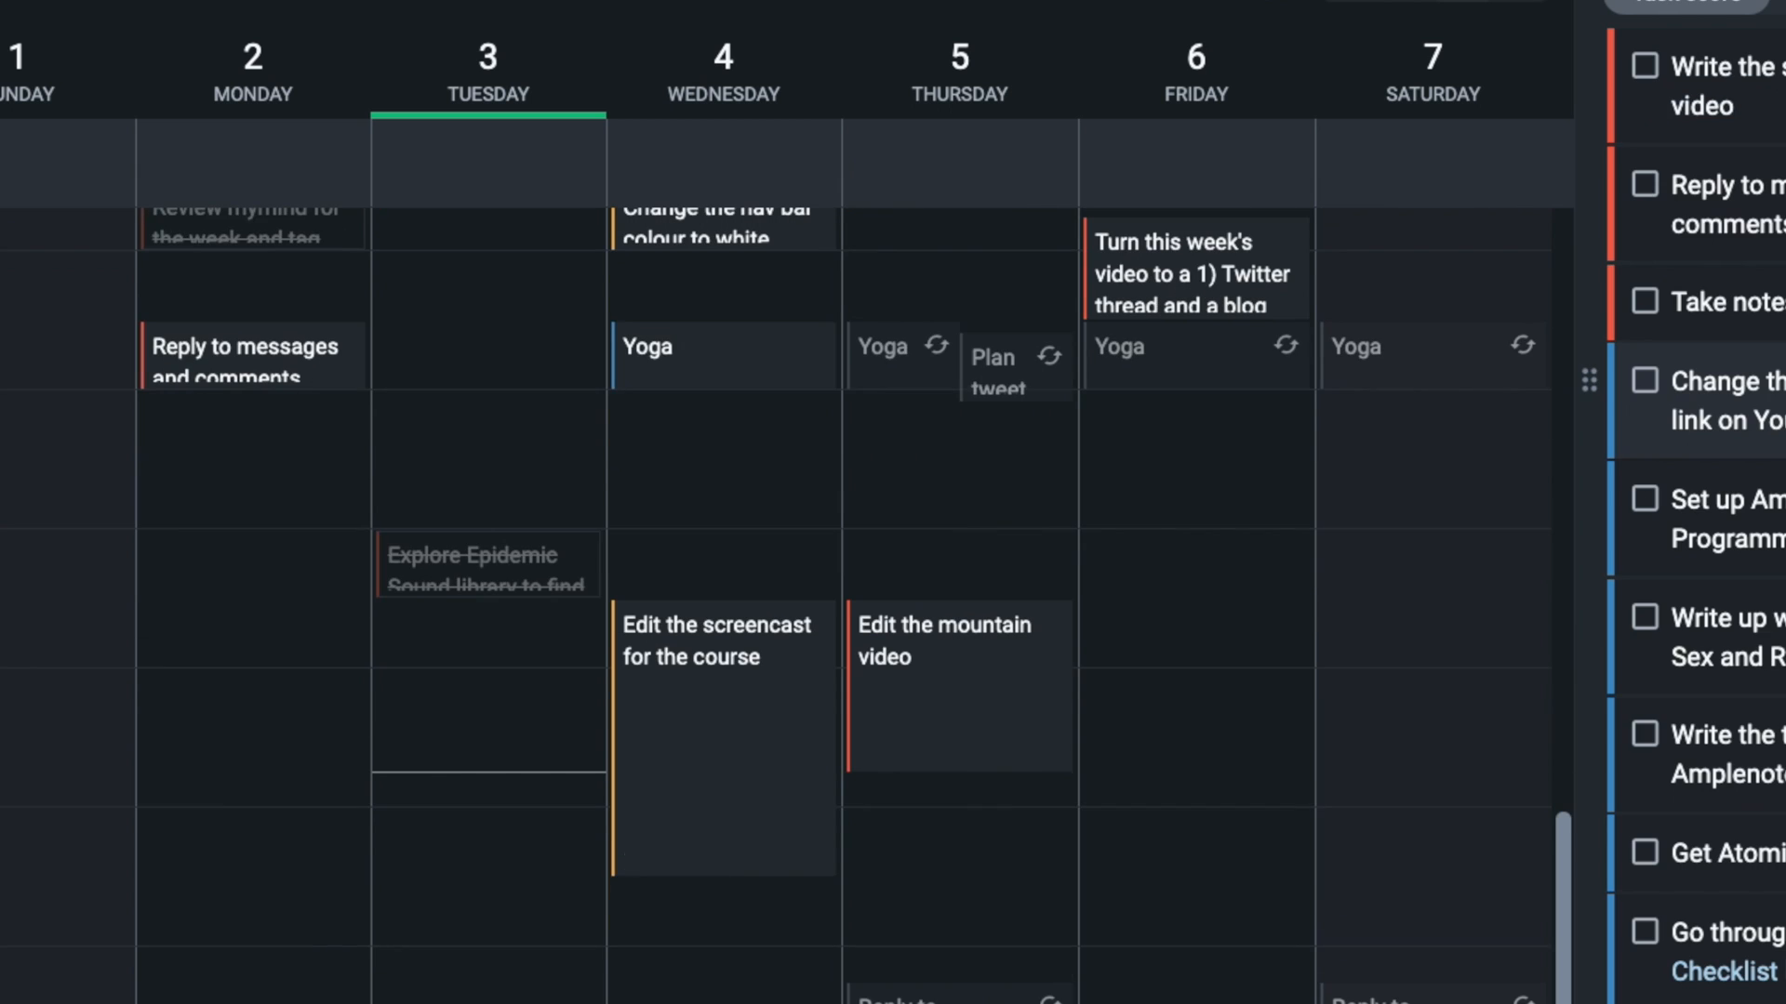
{"action": "left_click", "coordinate": [74, 220]}
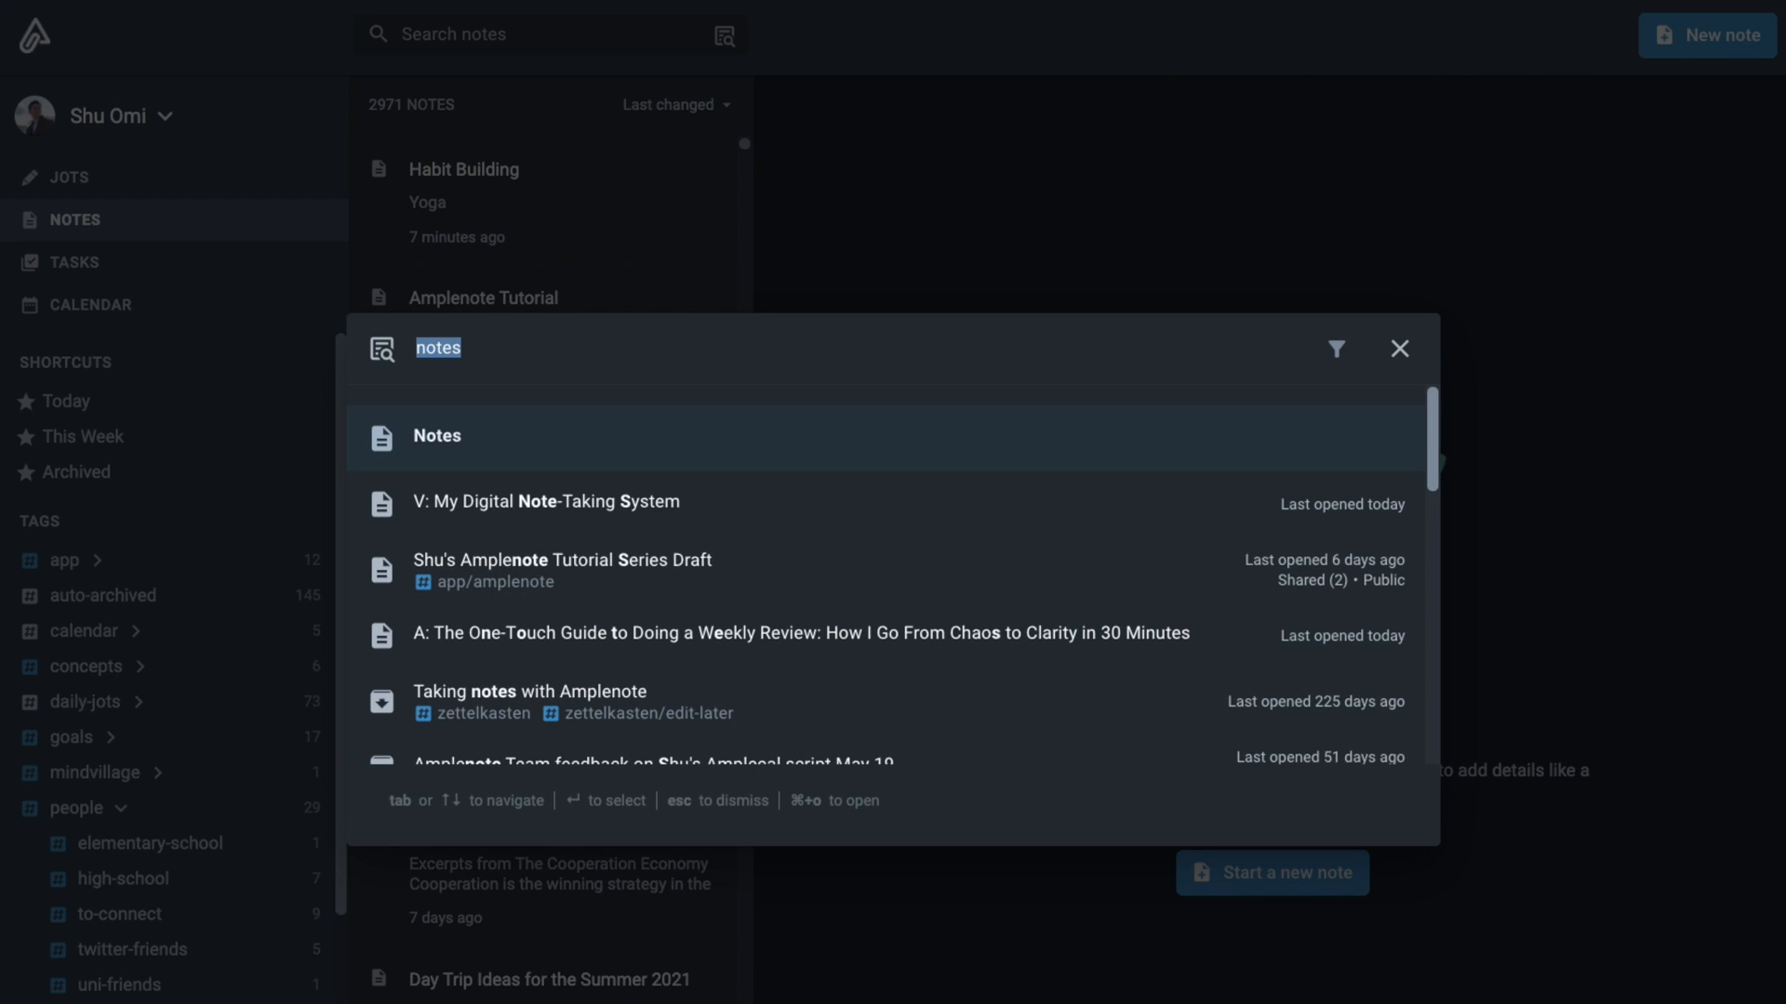
- Browse the people/ and projects/ tags, filter notes to projects (32 notes), then clear back to all 2971 notes
{"action": "type", "text": "people/"}
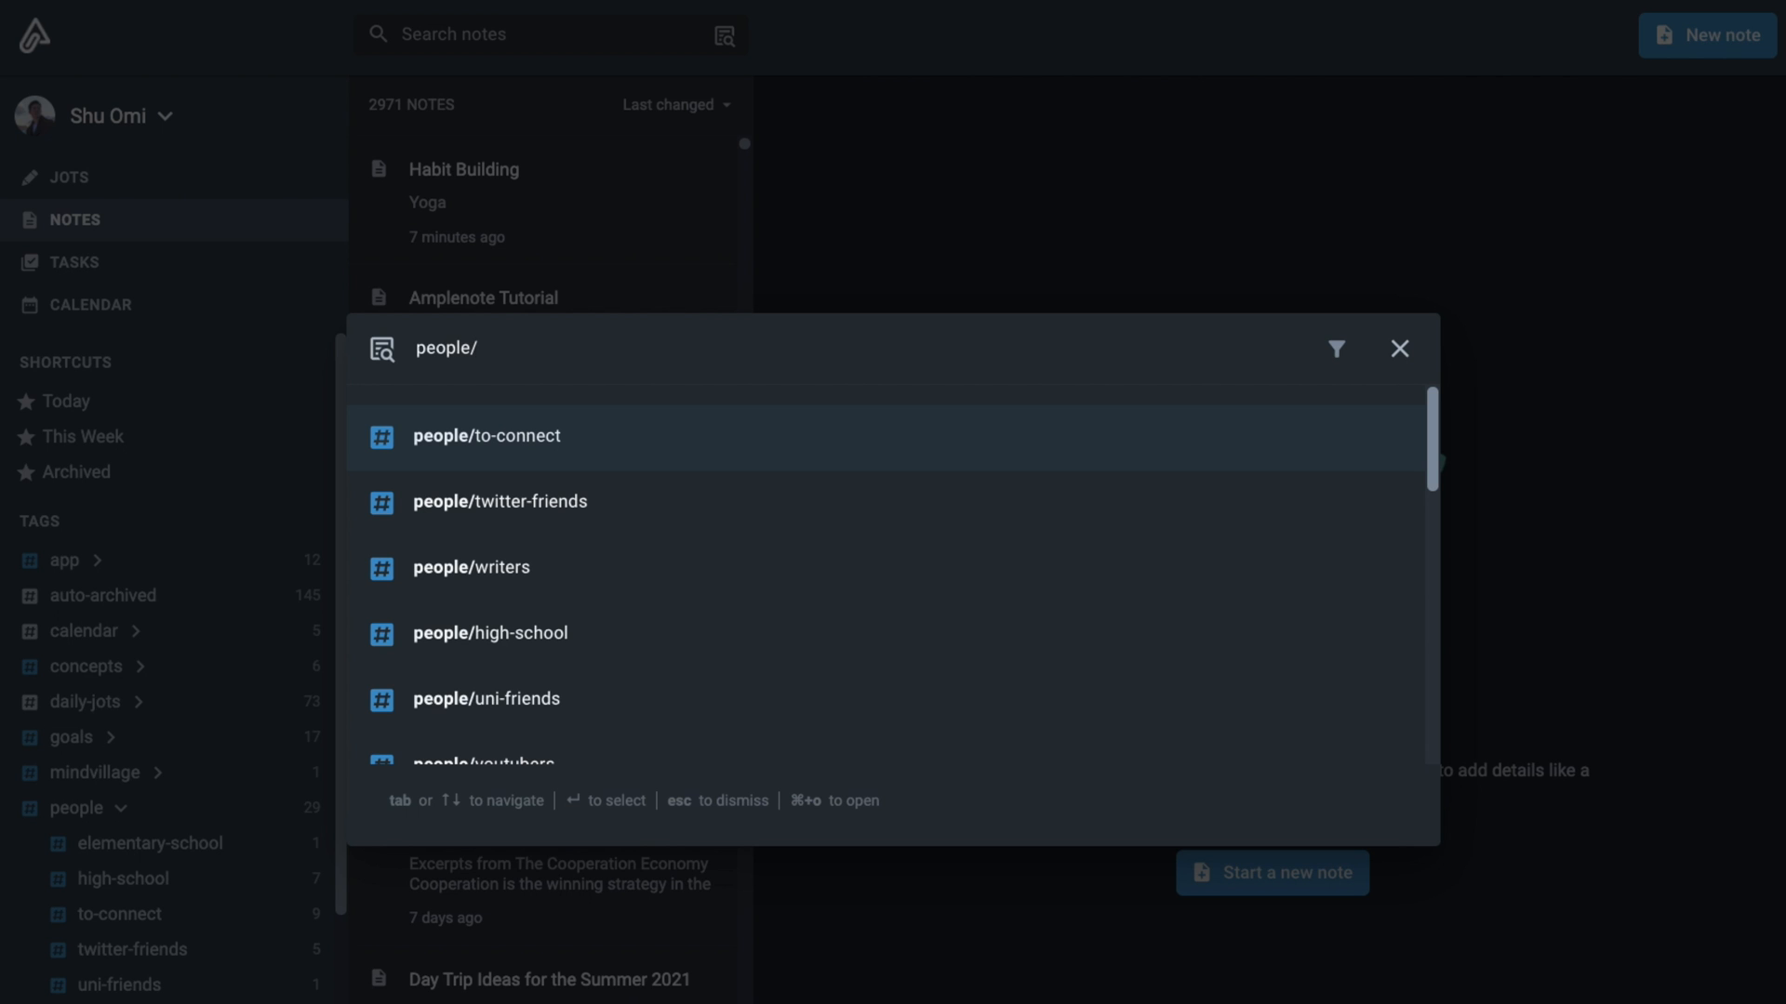
{"action": "left_click", "coordinate": [489, 633]}
{"action": "type", "text": "projects/"}
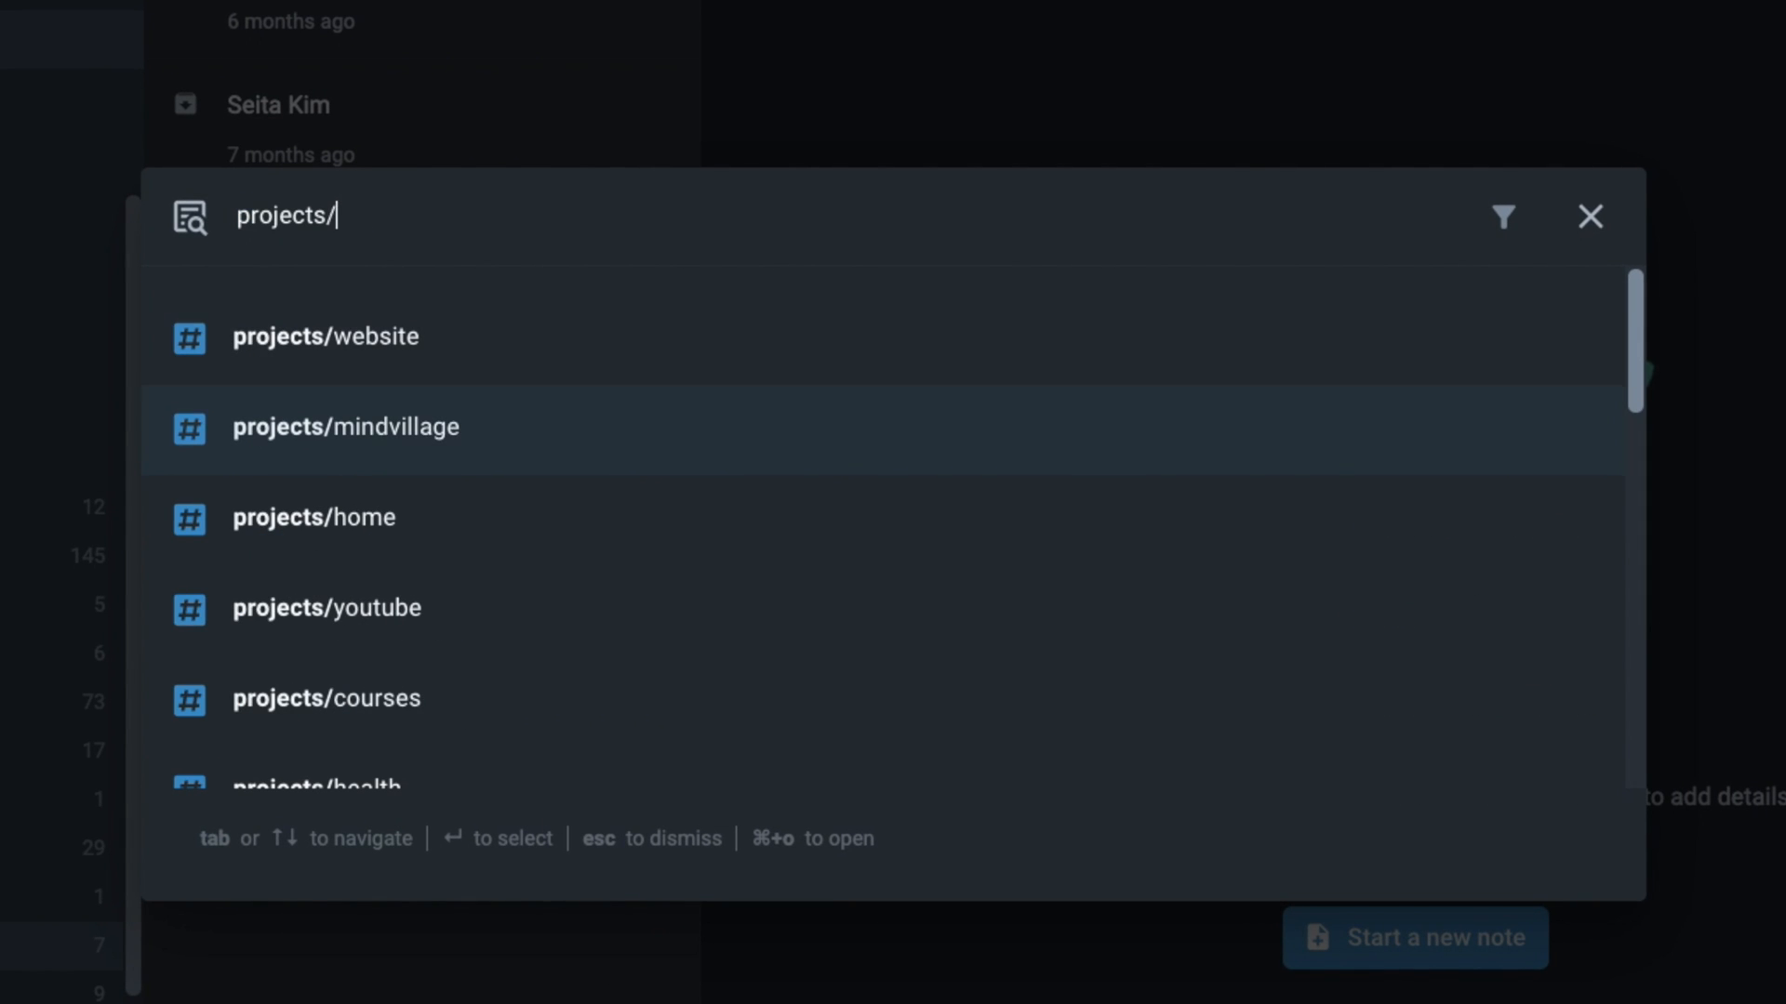
{"action": "left_click", "coordinate": [326, 606]}
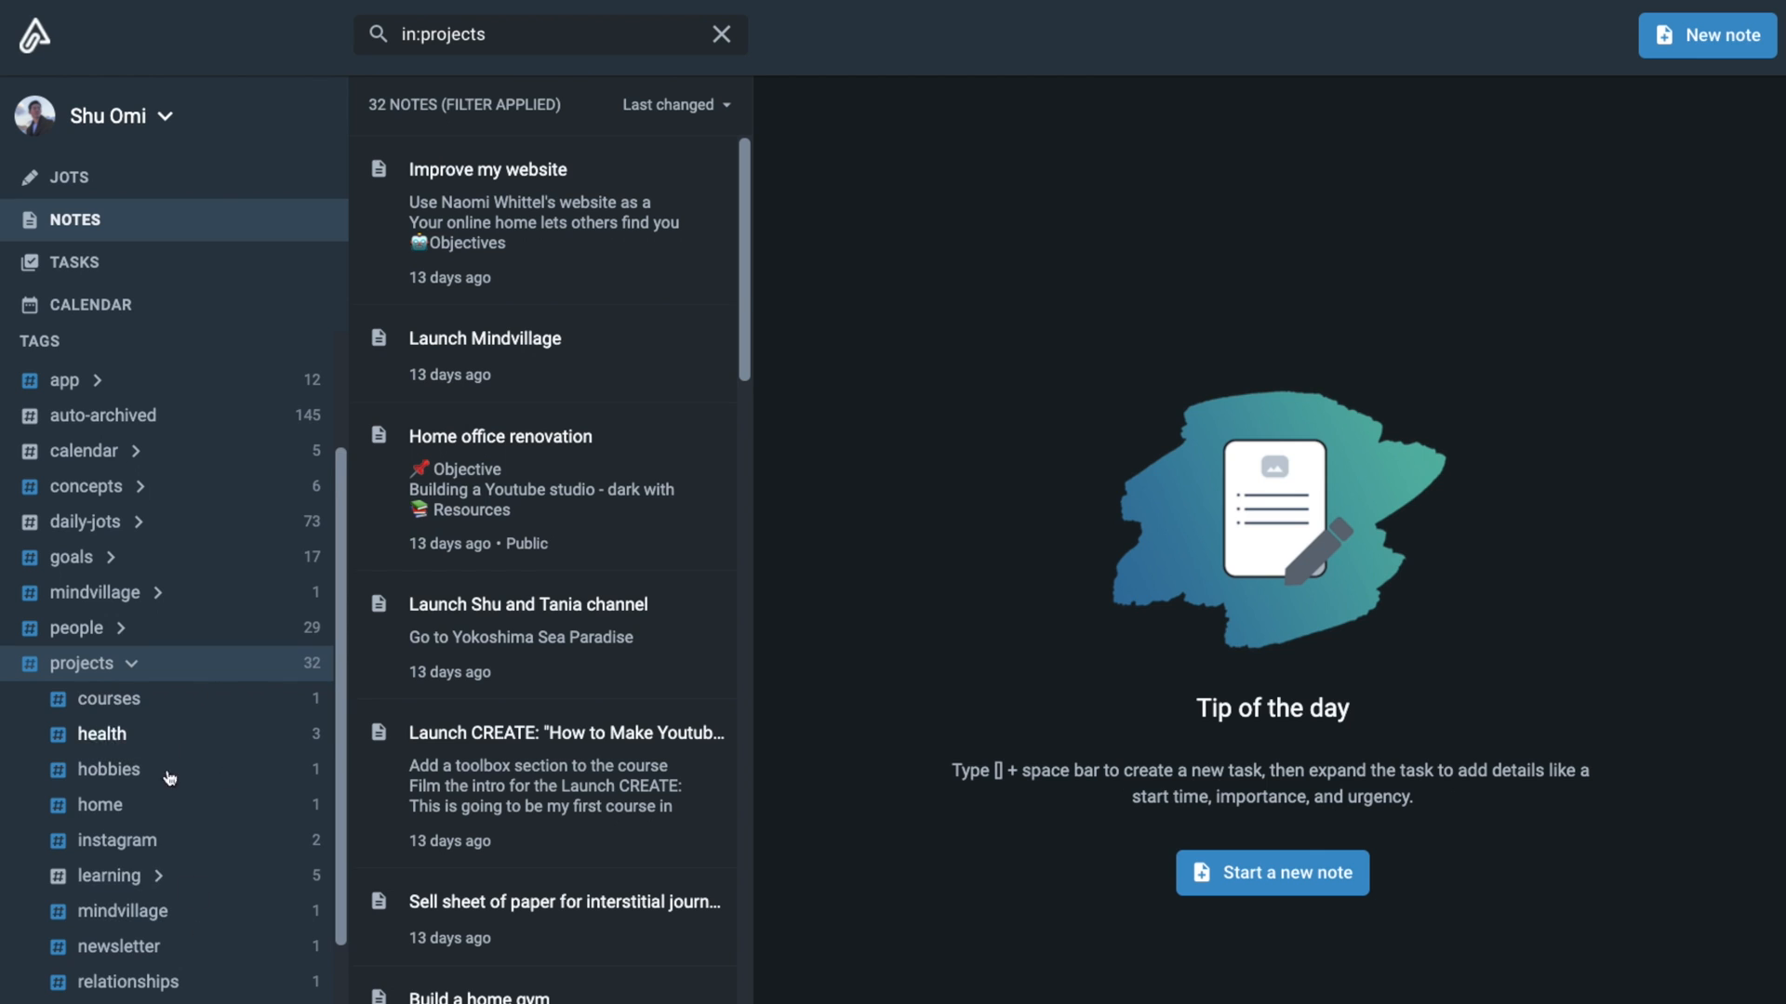
{"action": "scroll", "scroll_direction": "down", "scroll_amount": 3}
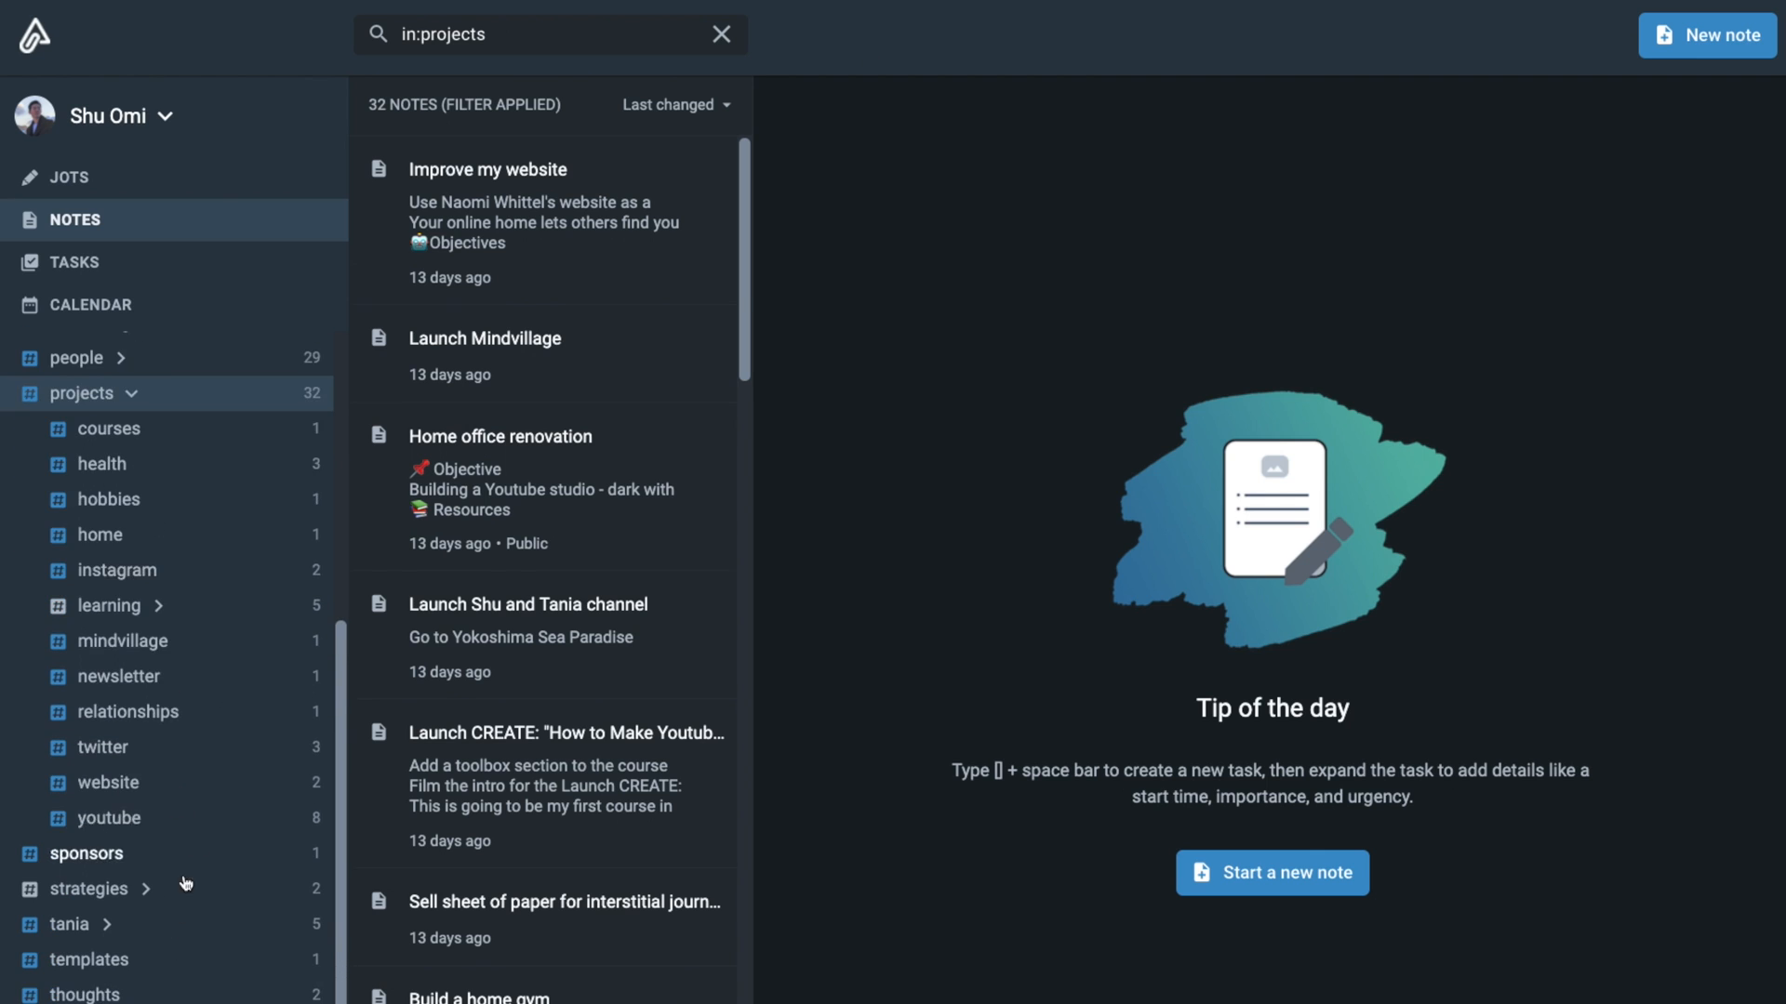
{"action": "left_click", "coordinate": [722, 33]}
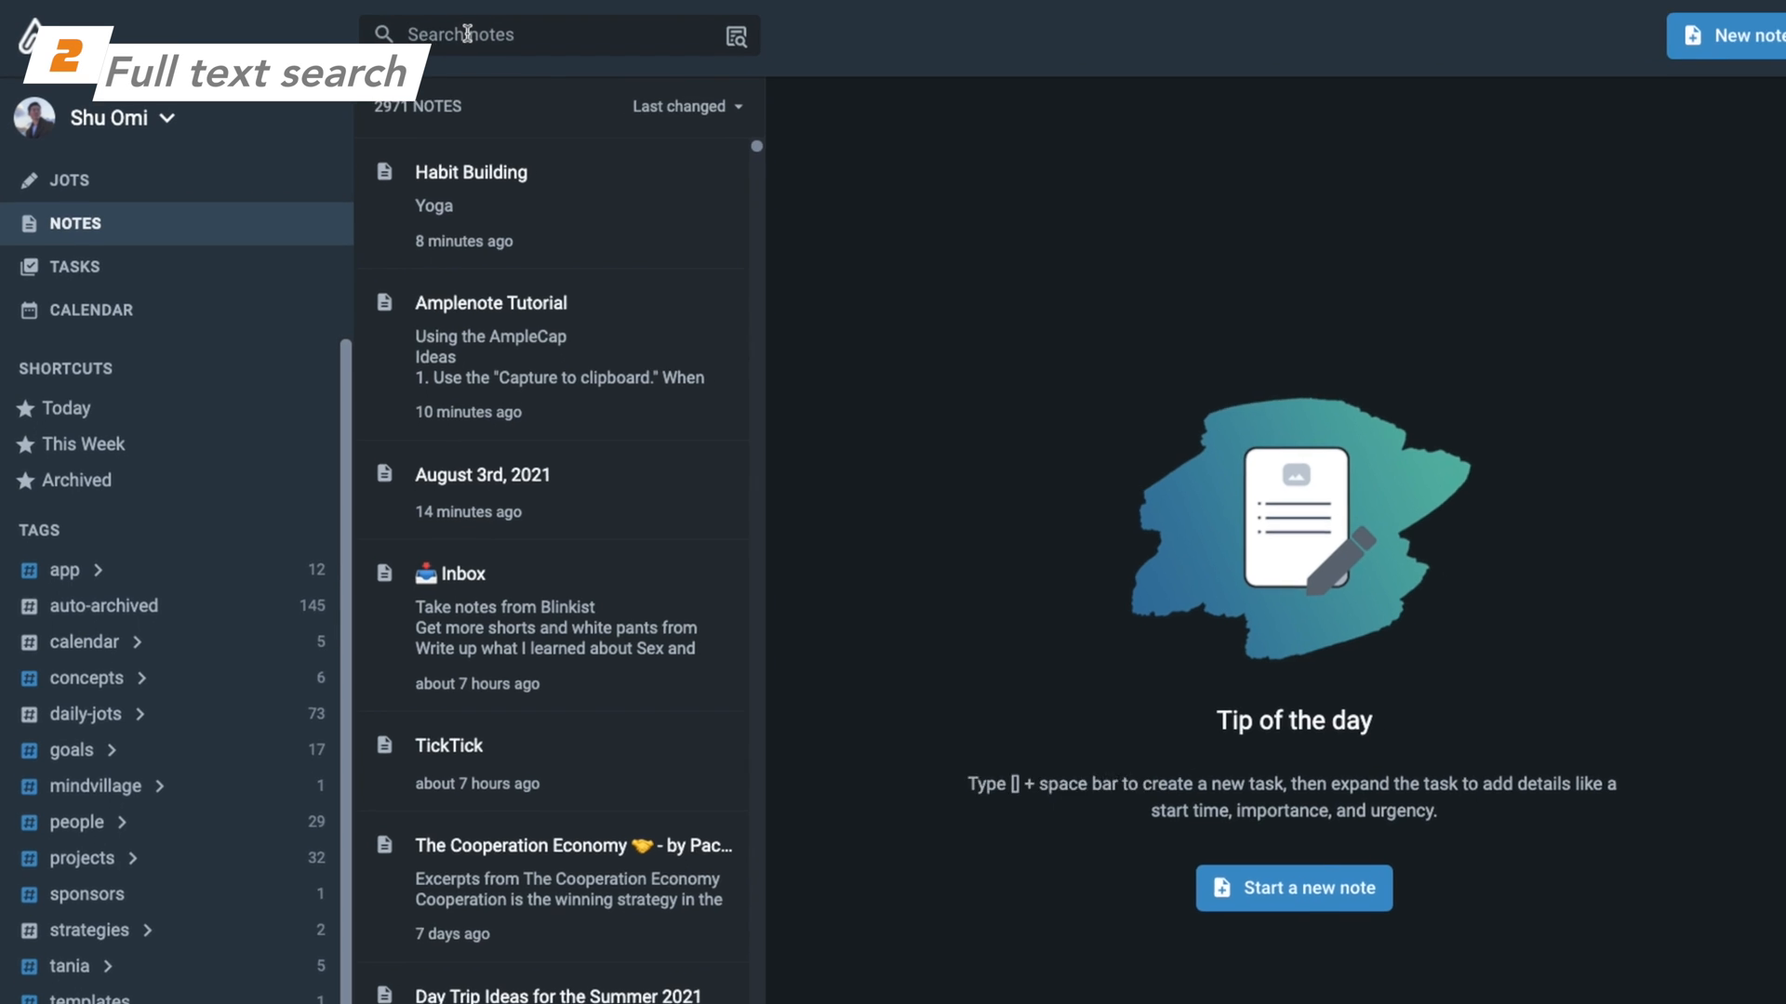
{"action": "type", "text": "zettelkasten"}
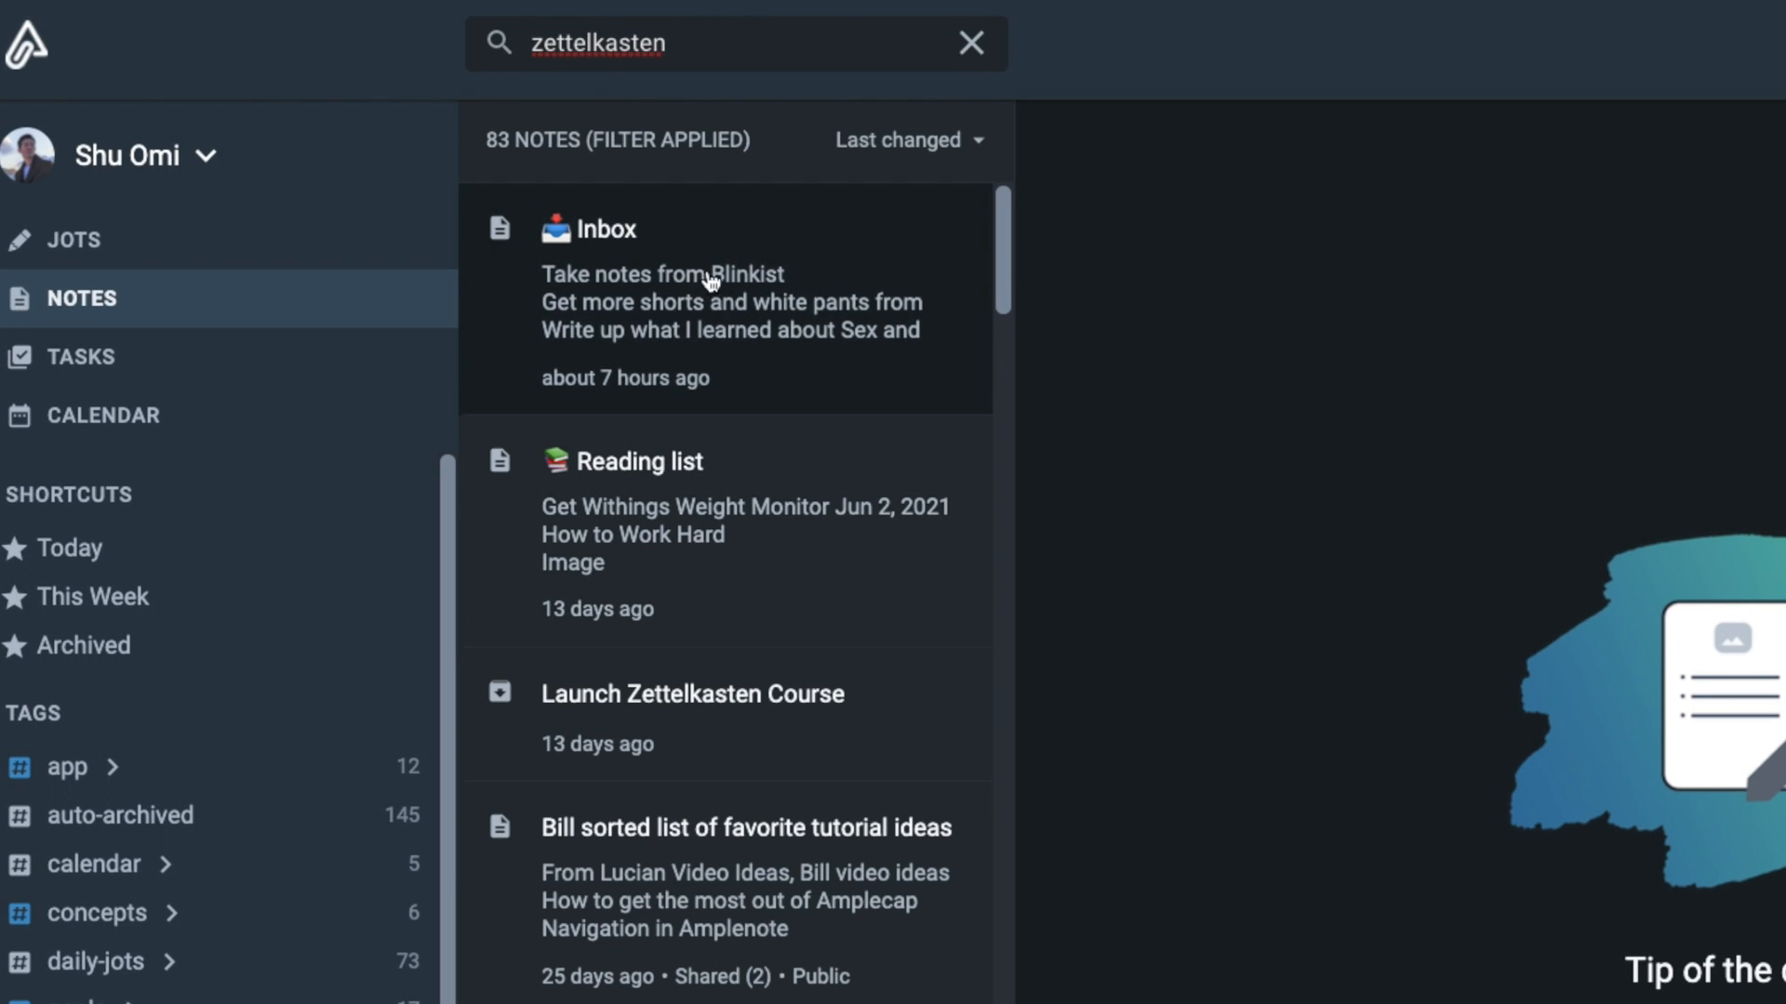
{"action": "mouse_move", "coordinate": [853, 919]}
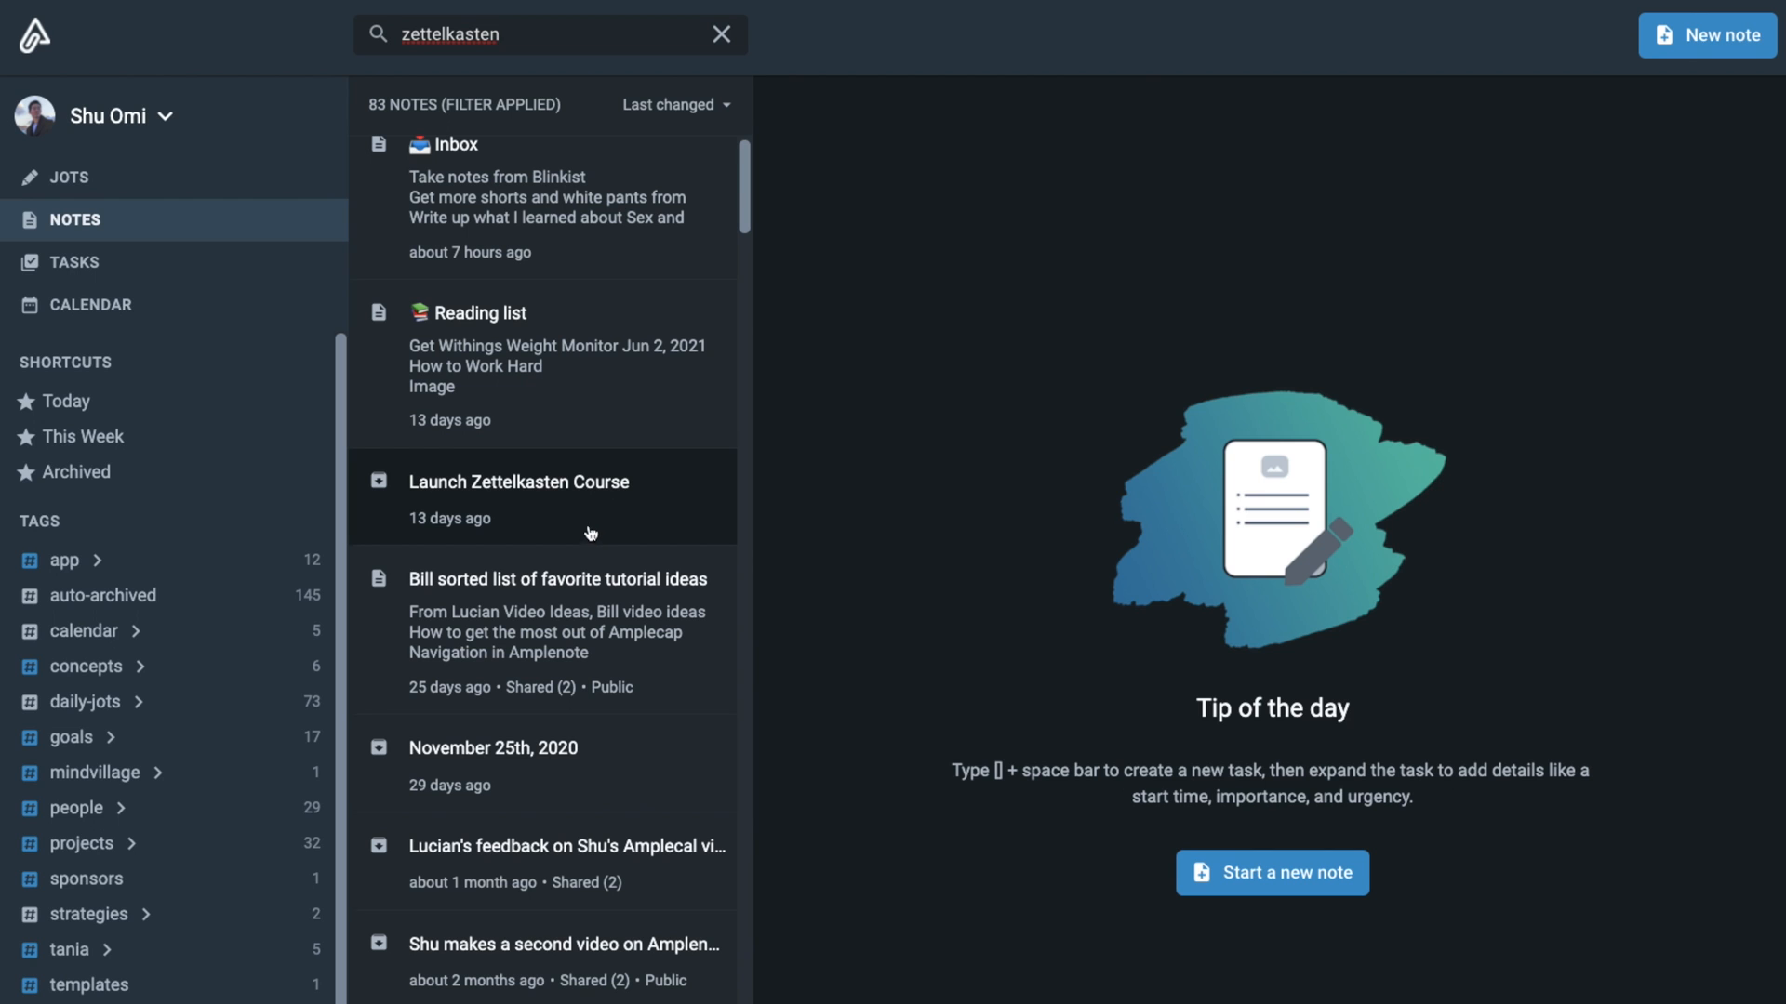
{"action": "scroll", "scroll_direction": "down", "scroll_amount": 3}
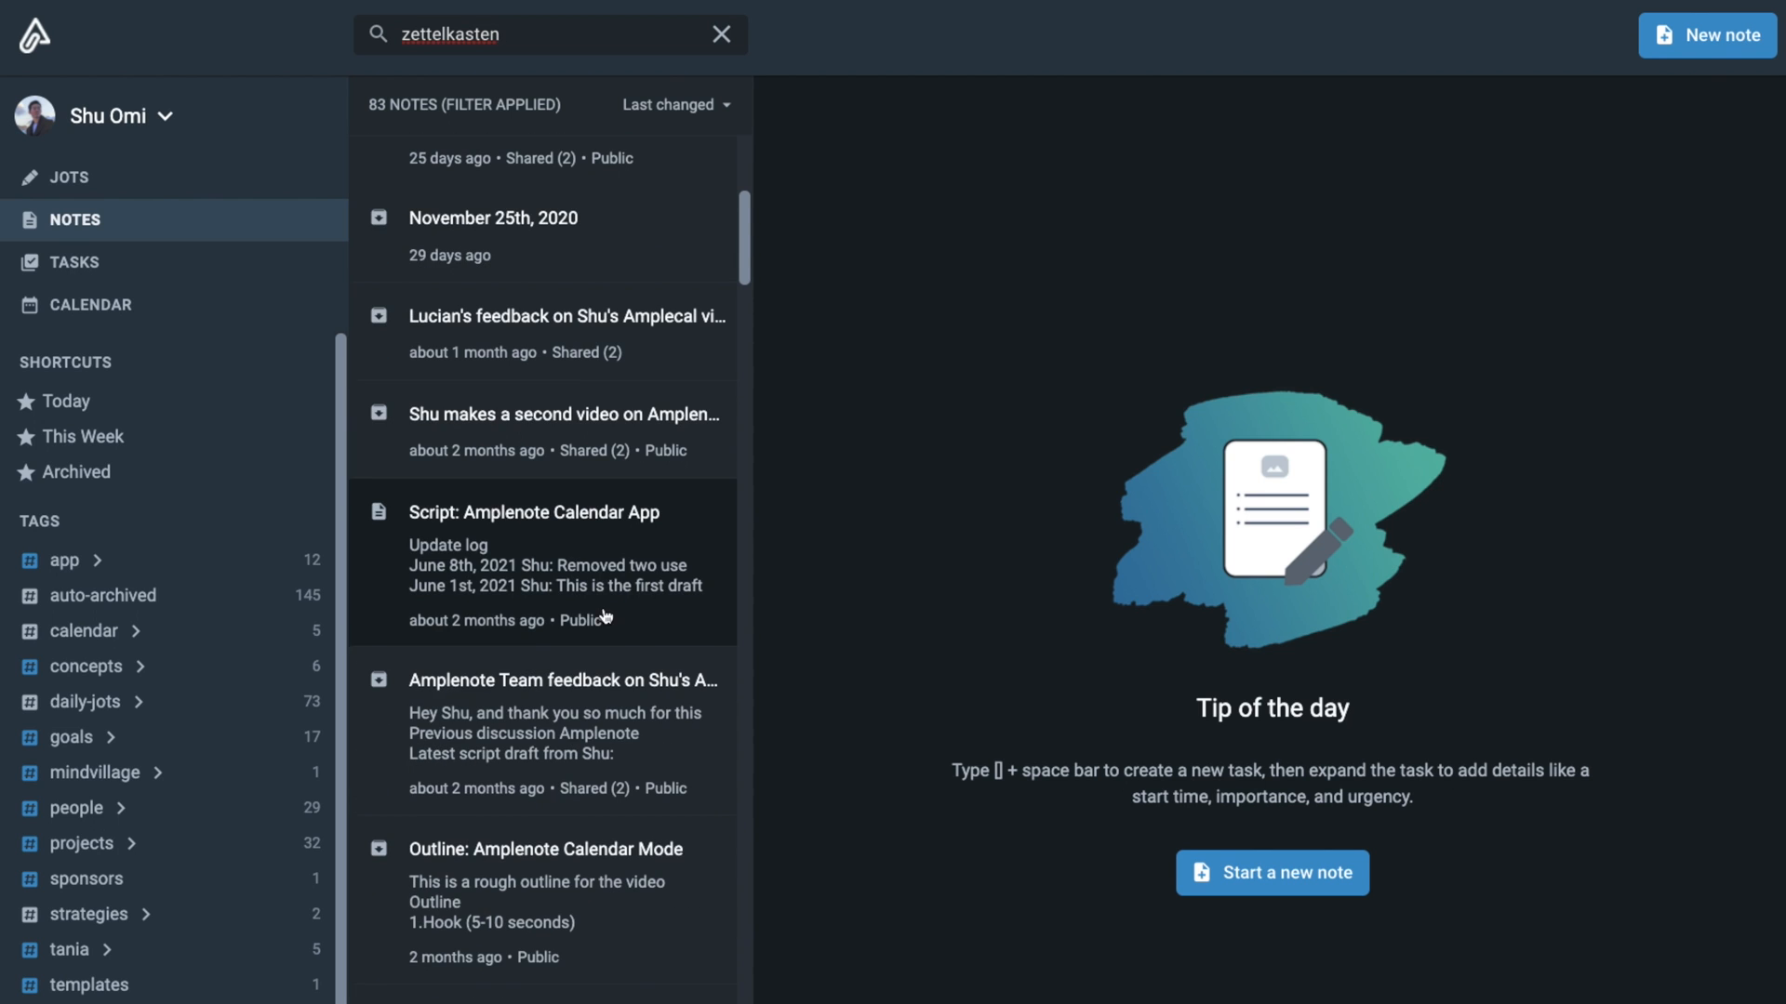
{"action": "left_click", "coordinate": [722, 34]}
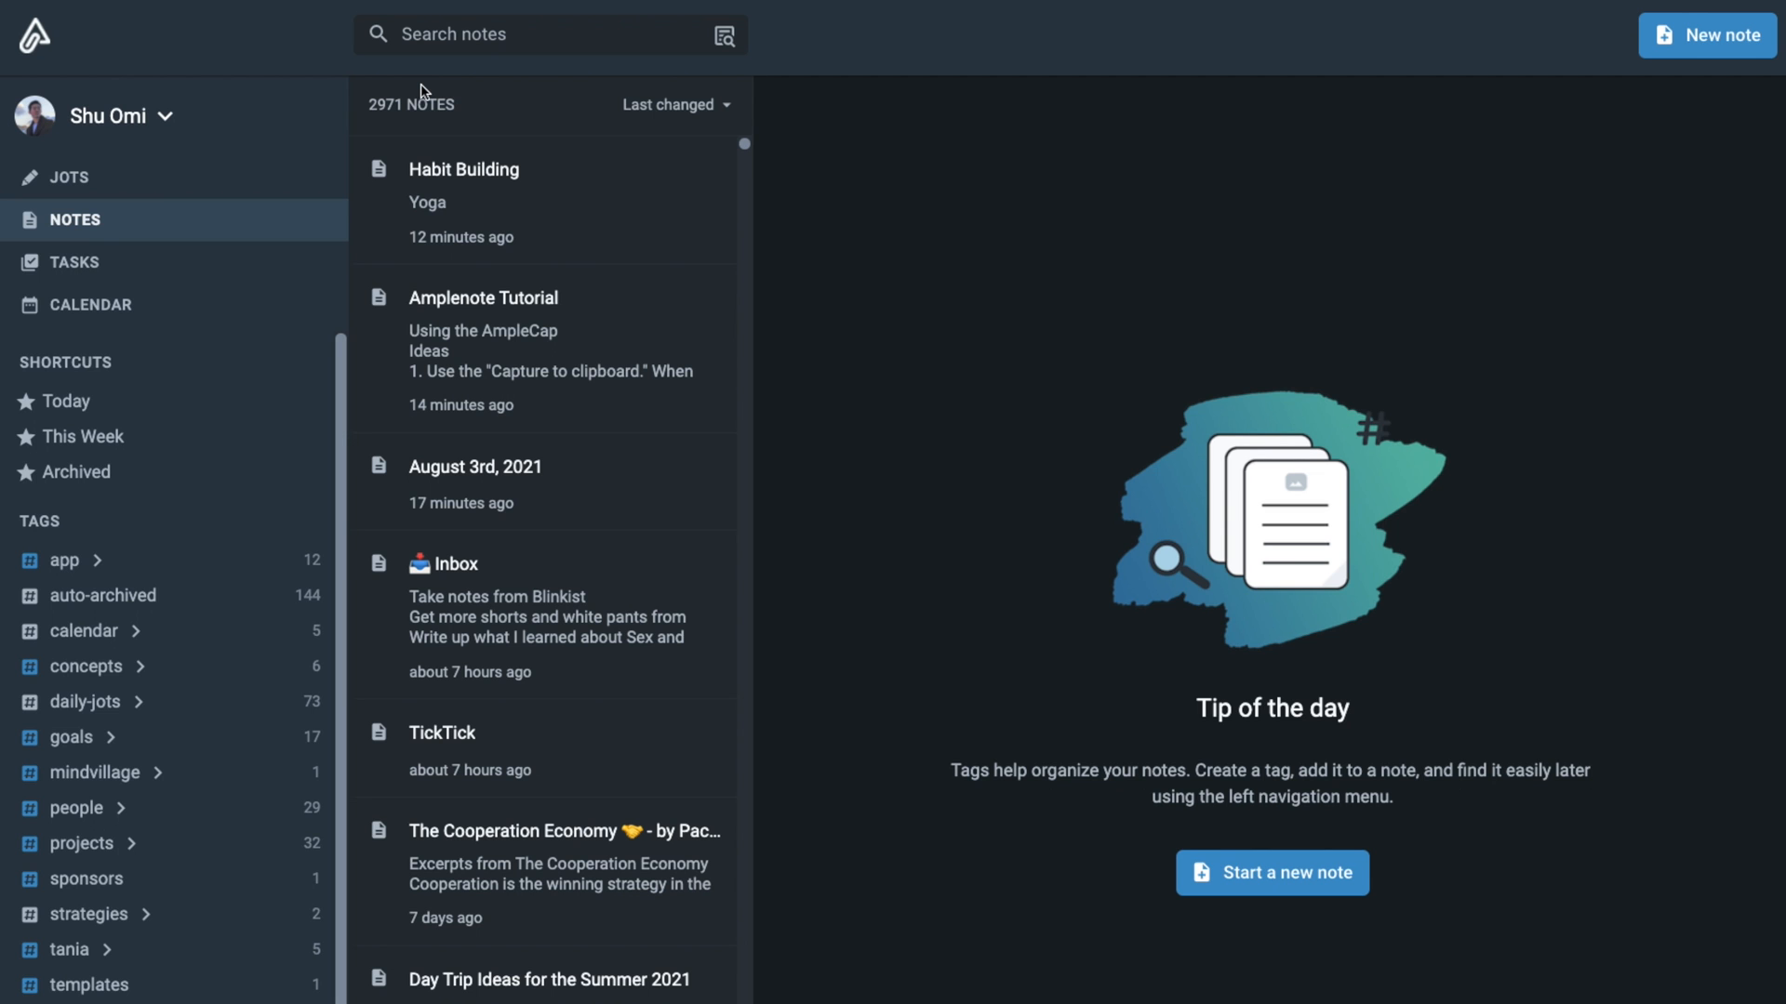
- Search notes with the in: filter for the projects and app tags
{"action": "left_click", "coordinate": [546, 34]}
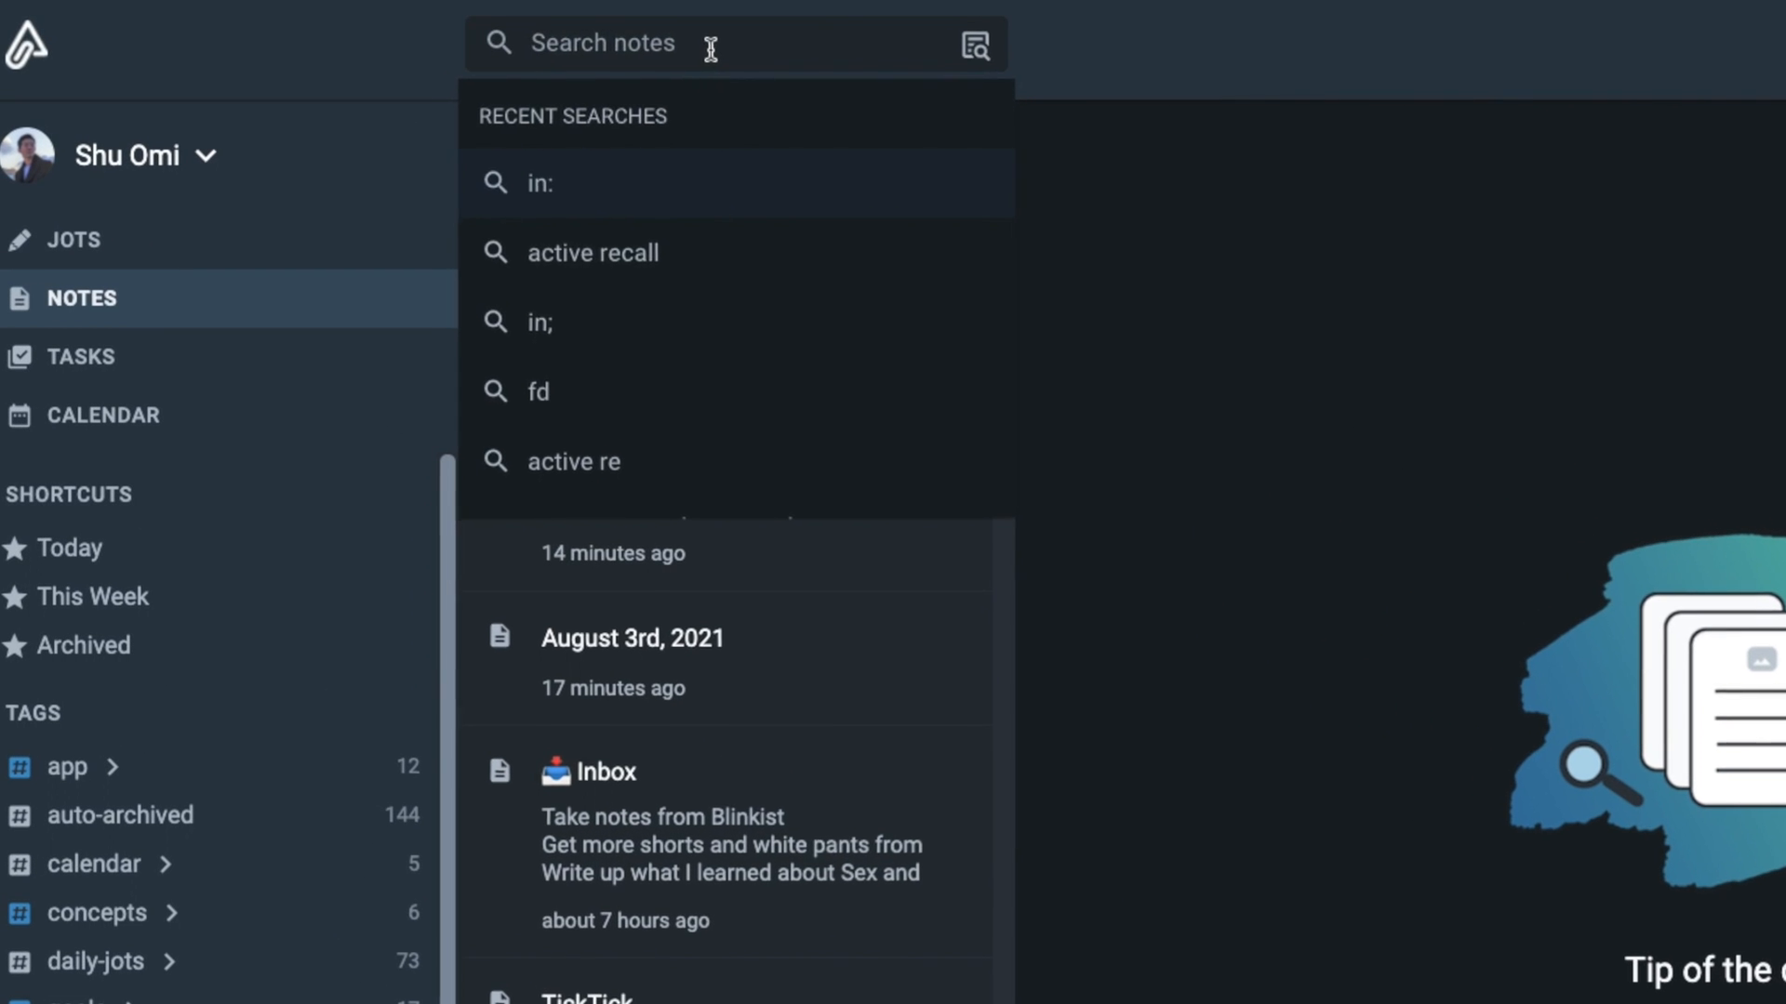
{"action": "left_click", "coordinate": [538, 184]}
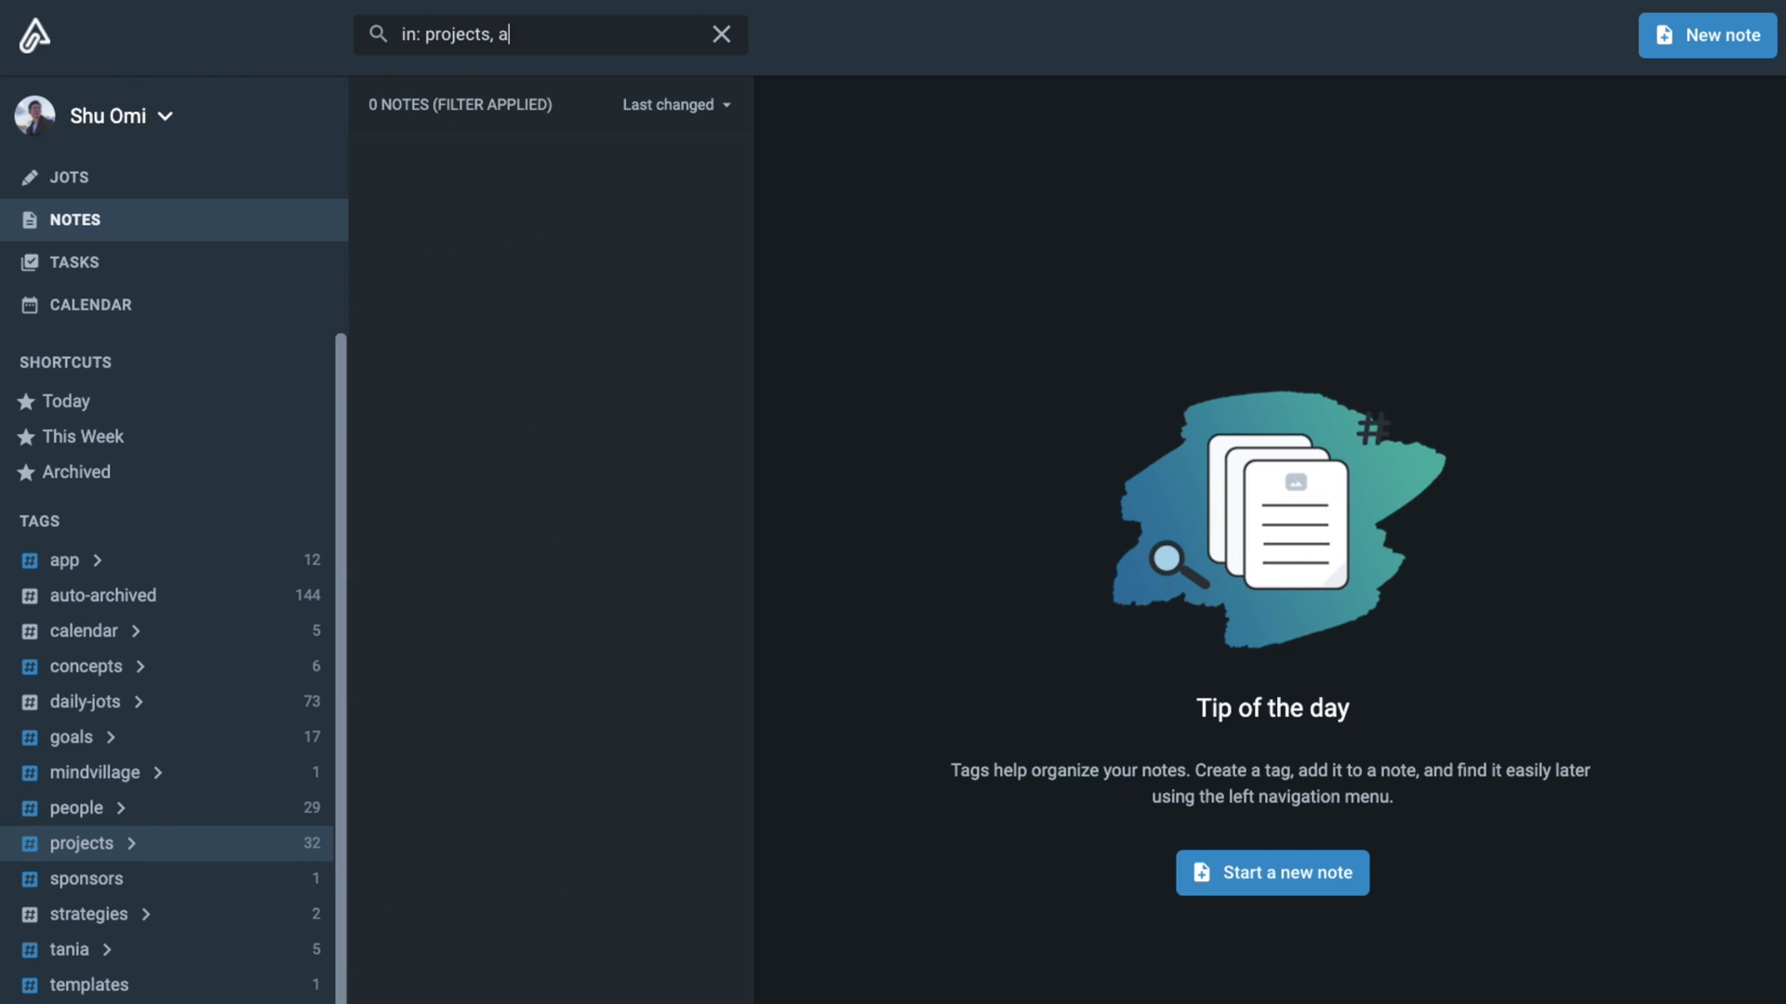
{"action": "type", "text": "pp"}
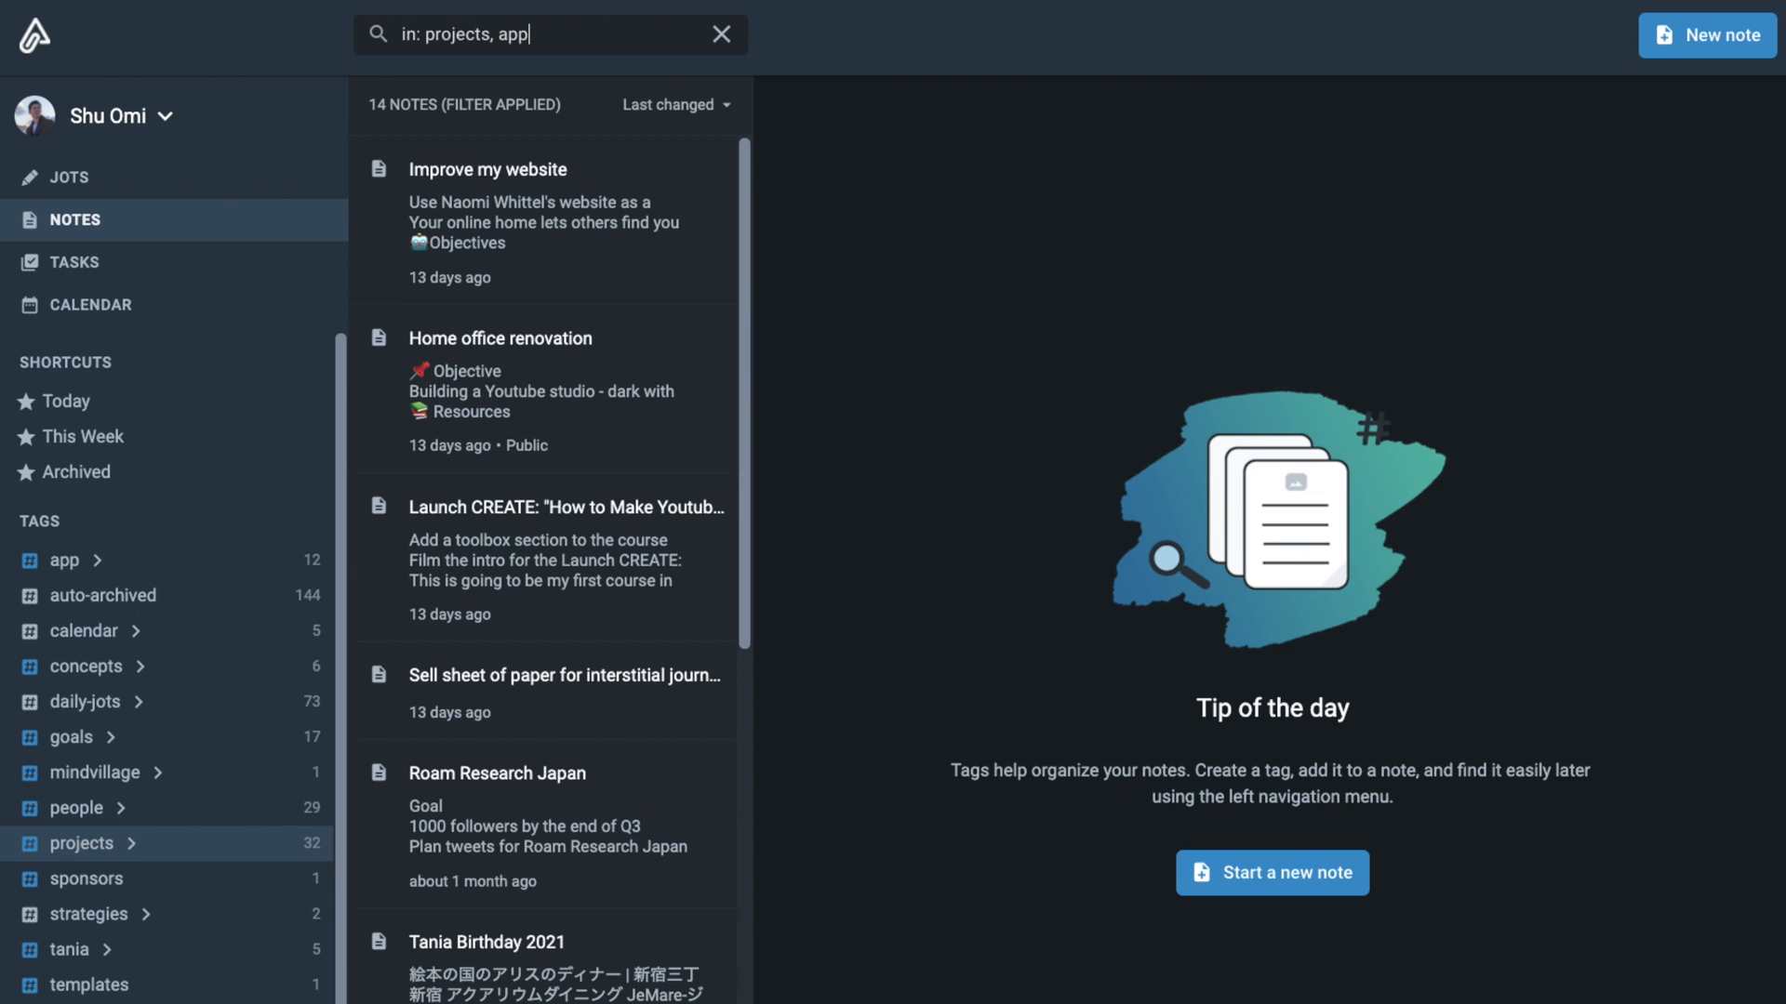
- Clear the tag filter and search notes with a group: filter instead
{"action": "left_click", "coordinate": [720, 33]}
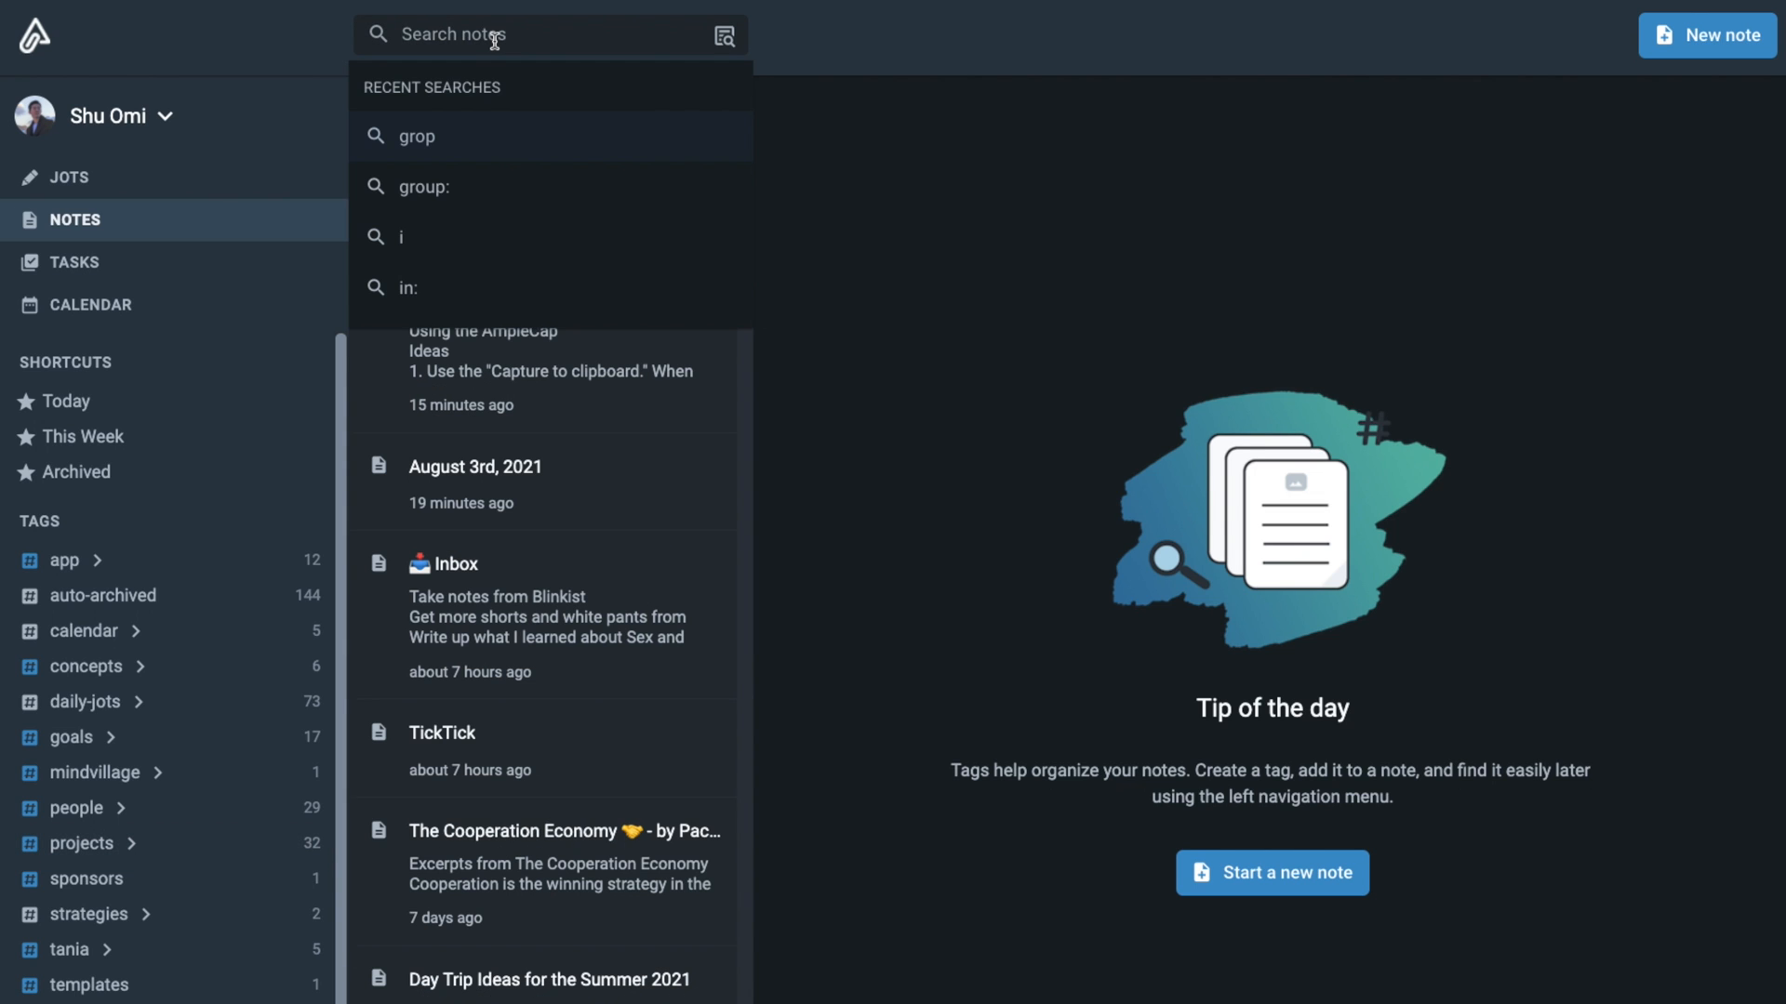
{"action": "left_click", "coordinate": [419, 186]}
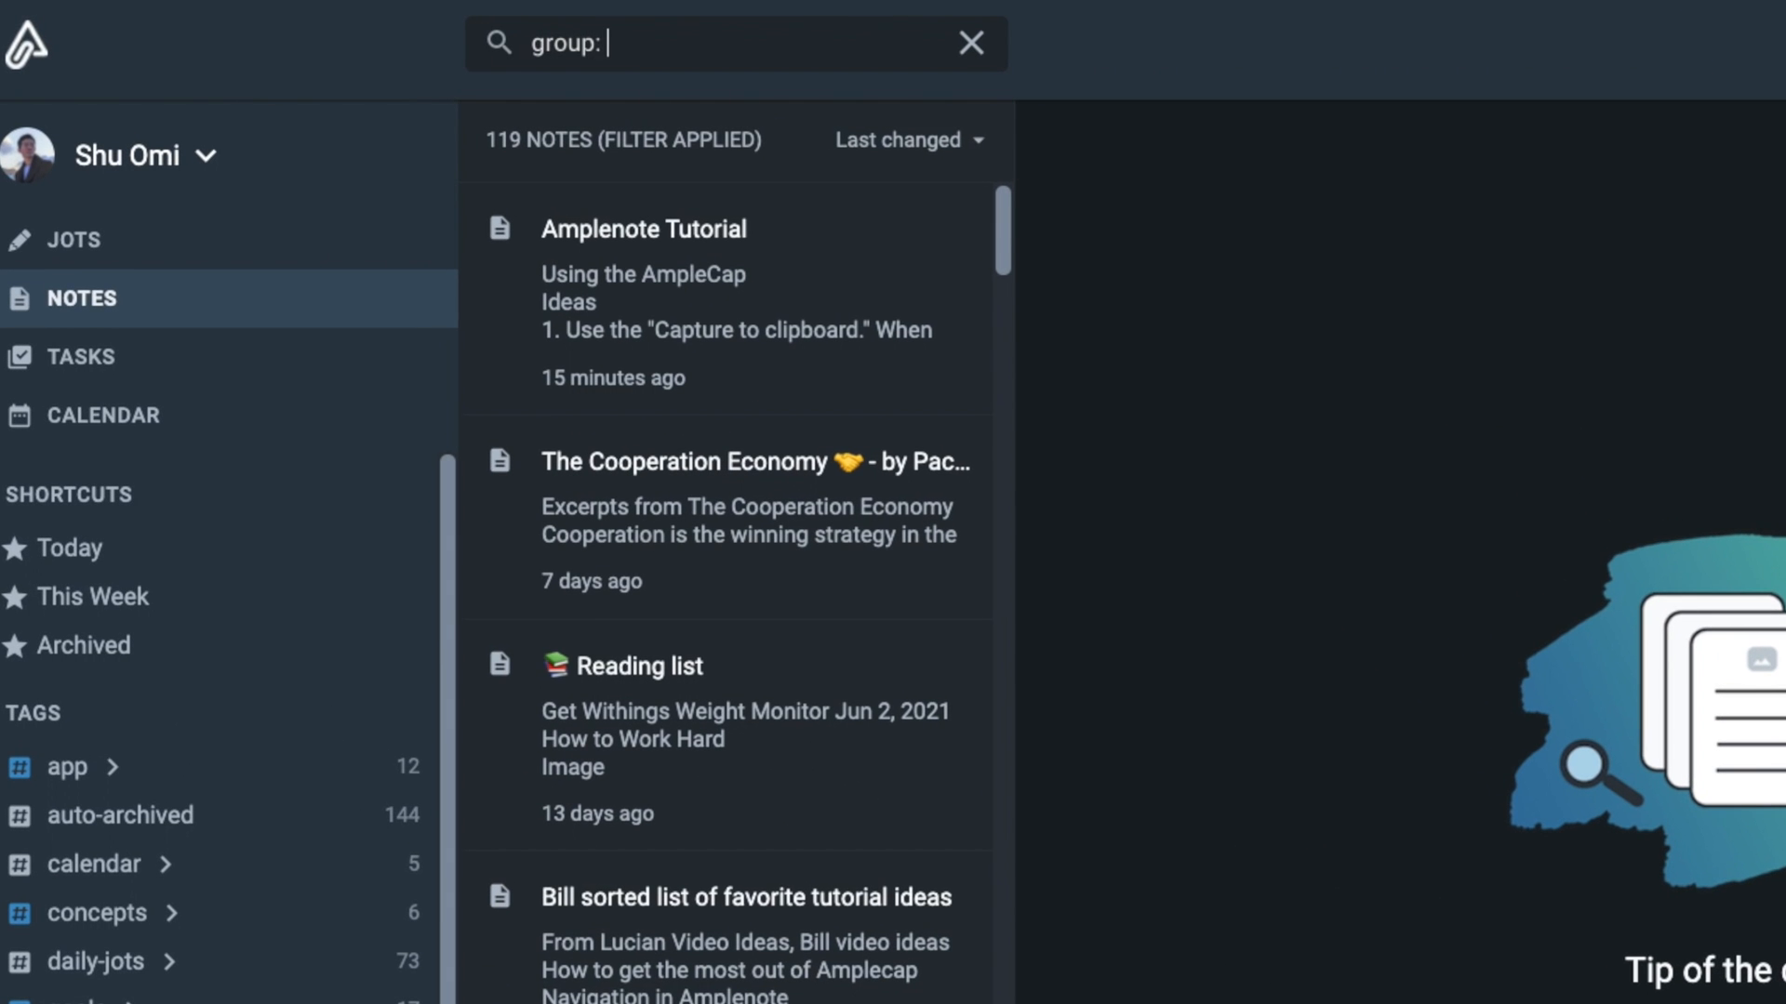
{"action": "type", "text": "unt"}
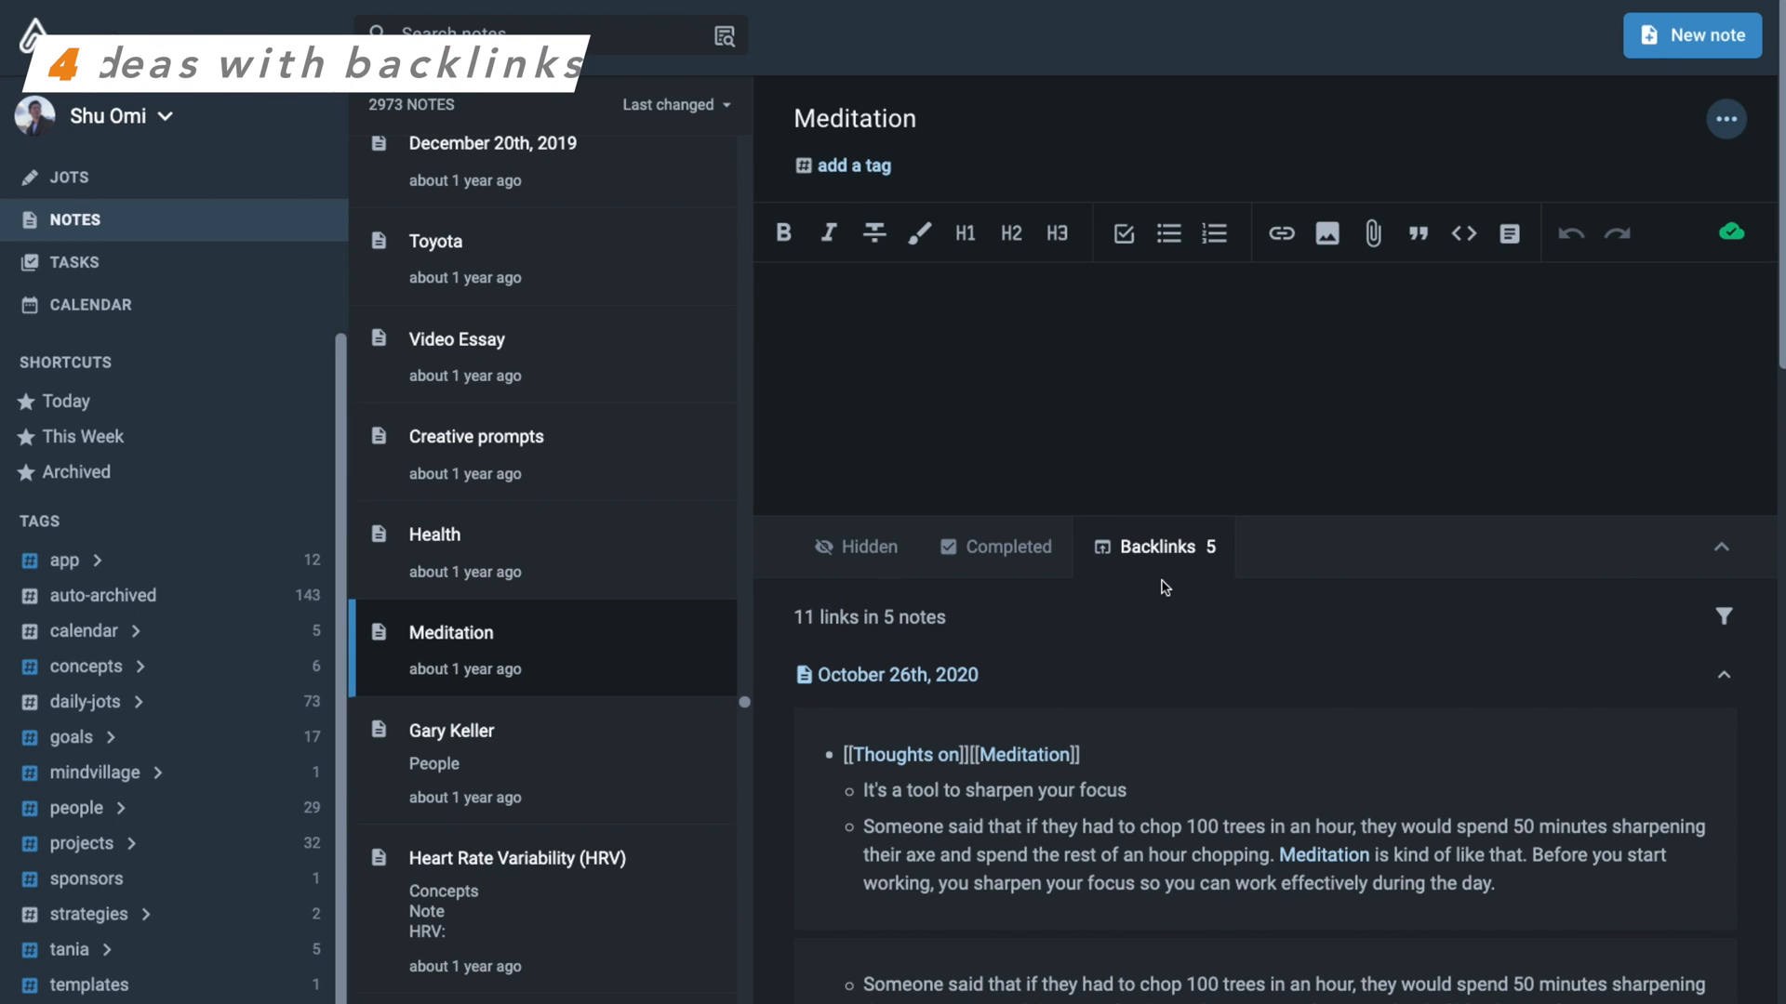
{"action": "mouse_move", "coordinate": [1181, 569]}
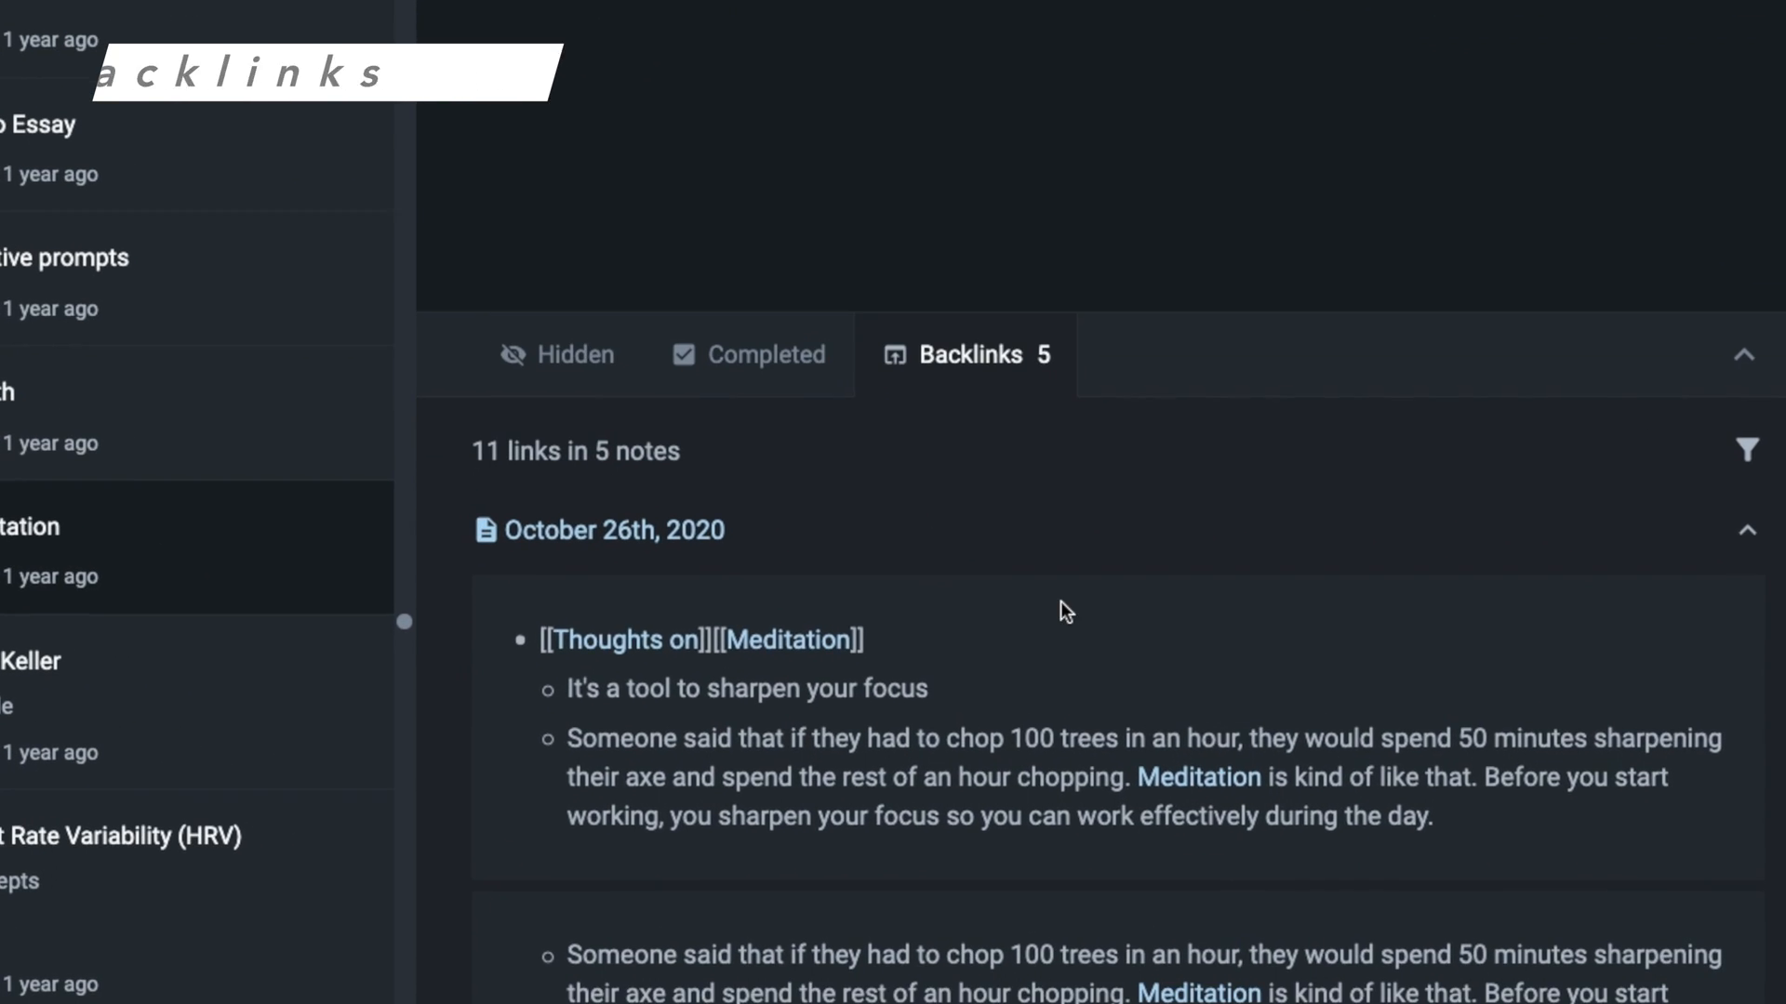
- Scroll the Meditation backlinks from October 26th, 2020 down to The Daily Stoic and Naval notes
{"action": "scroll", "scroll_direction": "down", "scroll_amount": 3}
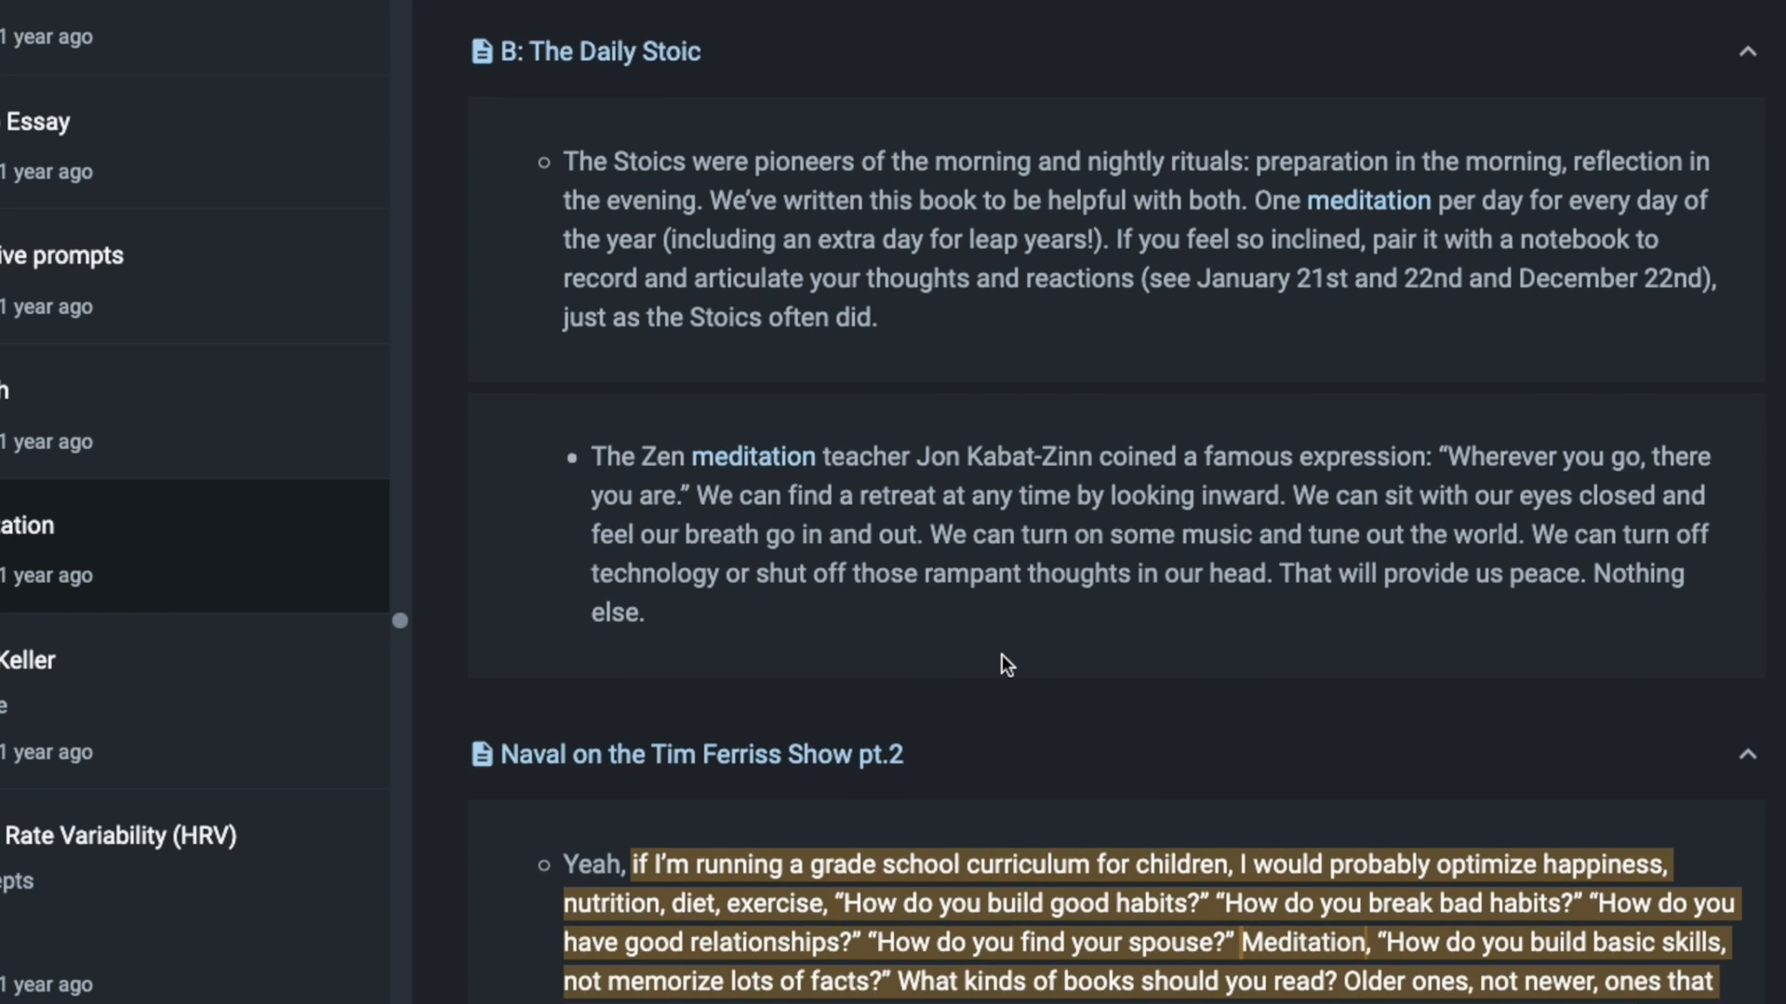
{"action": "scroll", "scroll_direction": "down", "scroll_amount": 3}
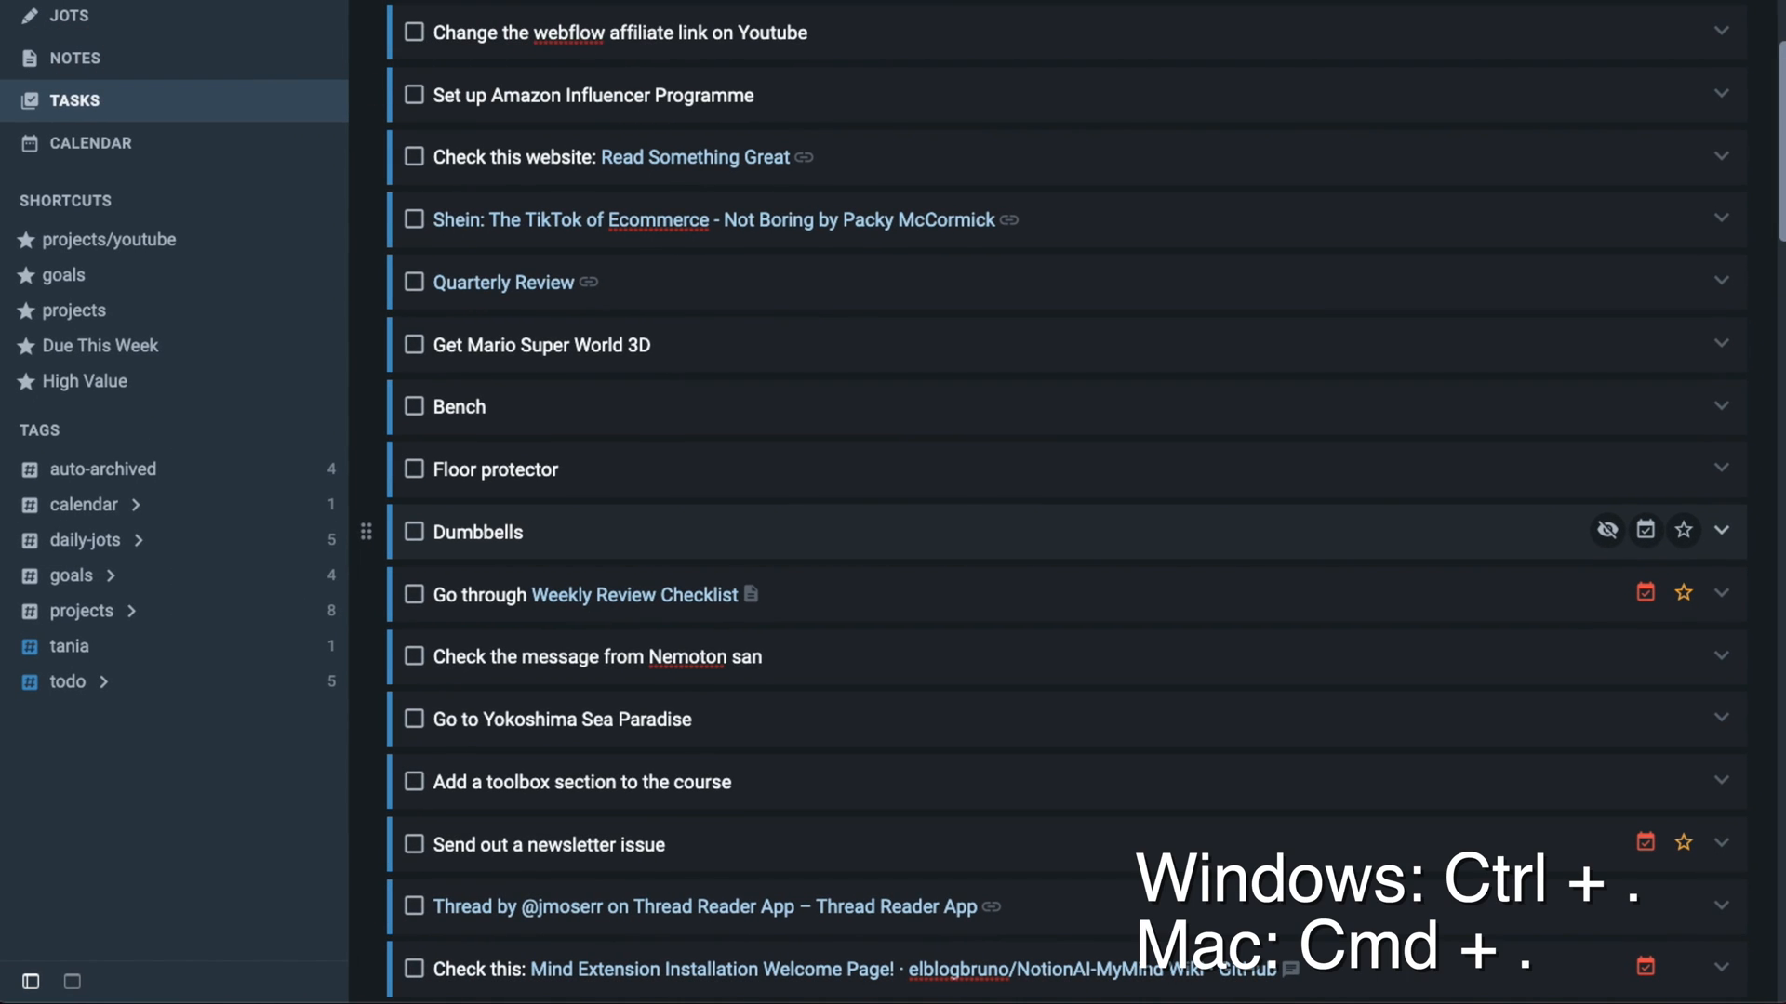
- Set the Dumbbells task's priority to Important, then open its source note Build a home gym
{"action": "left_click", "coordinate": [1721, 530]}
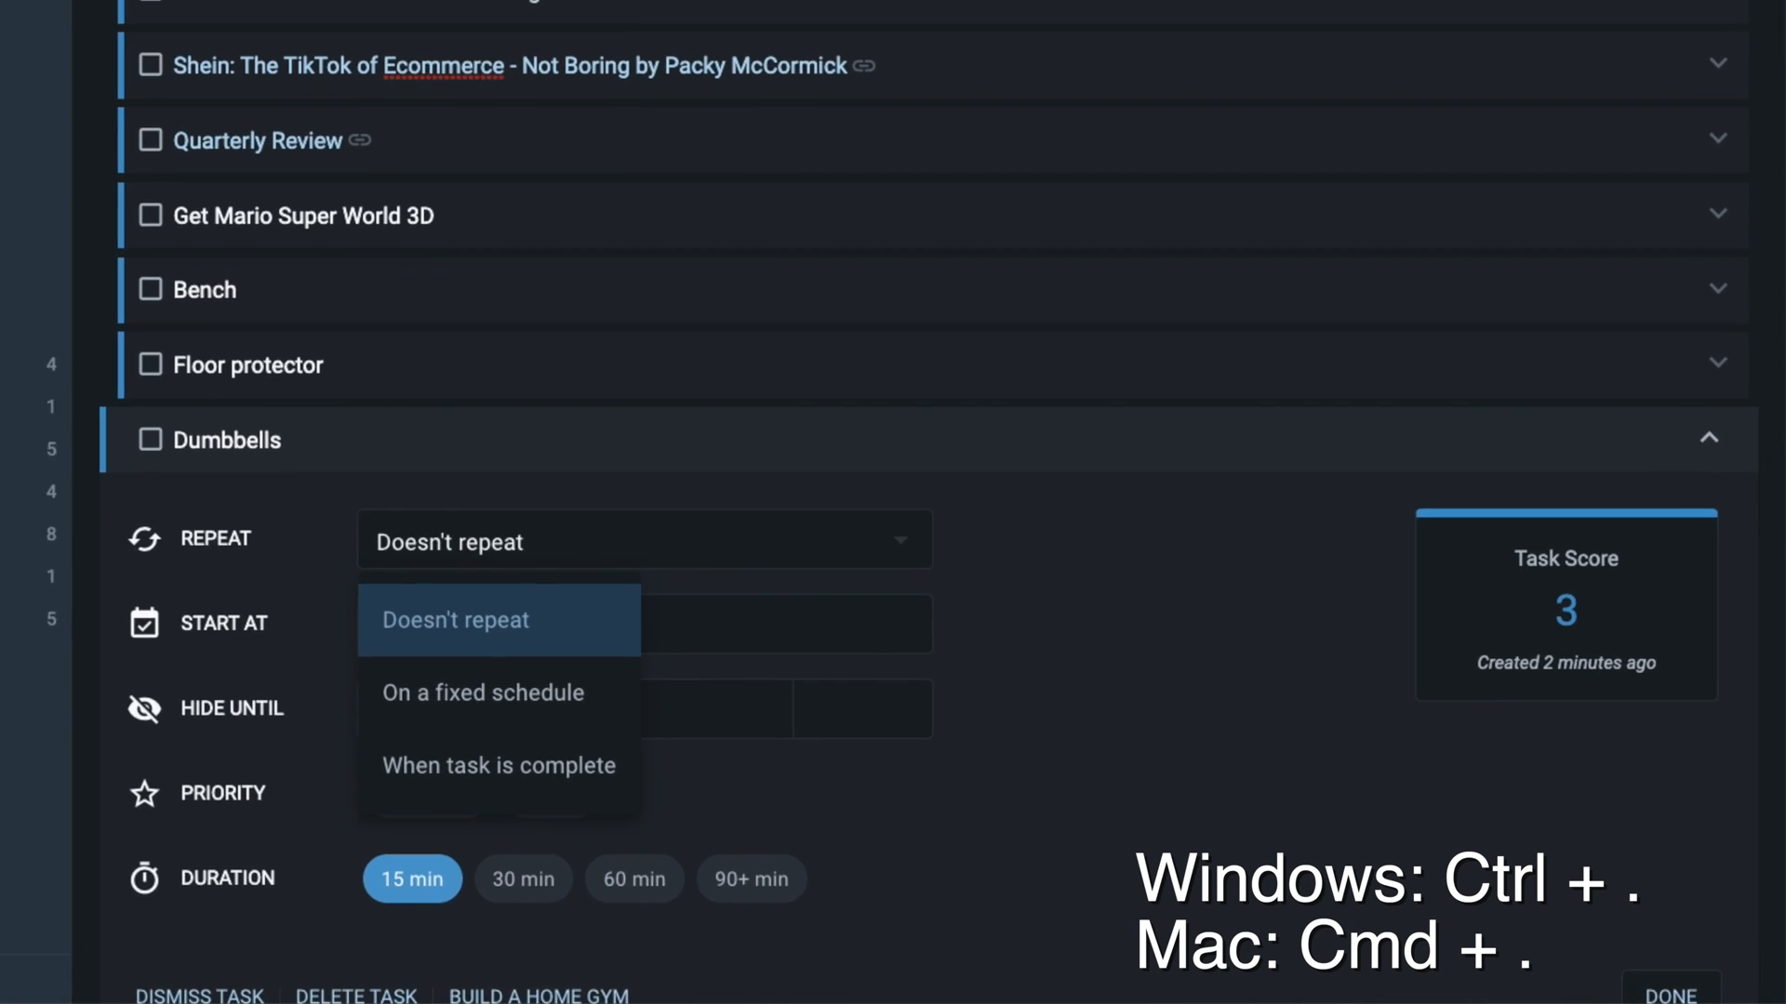
{"action": "left_click", "coordinate": [677, 624]}
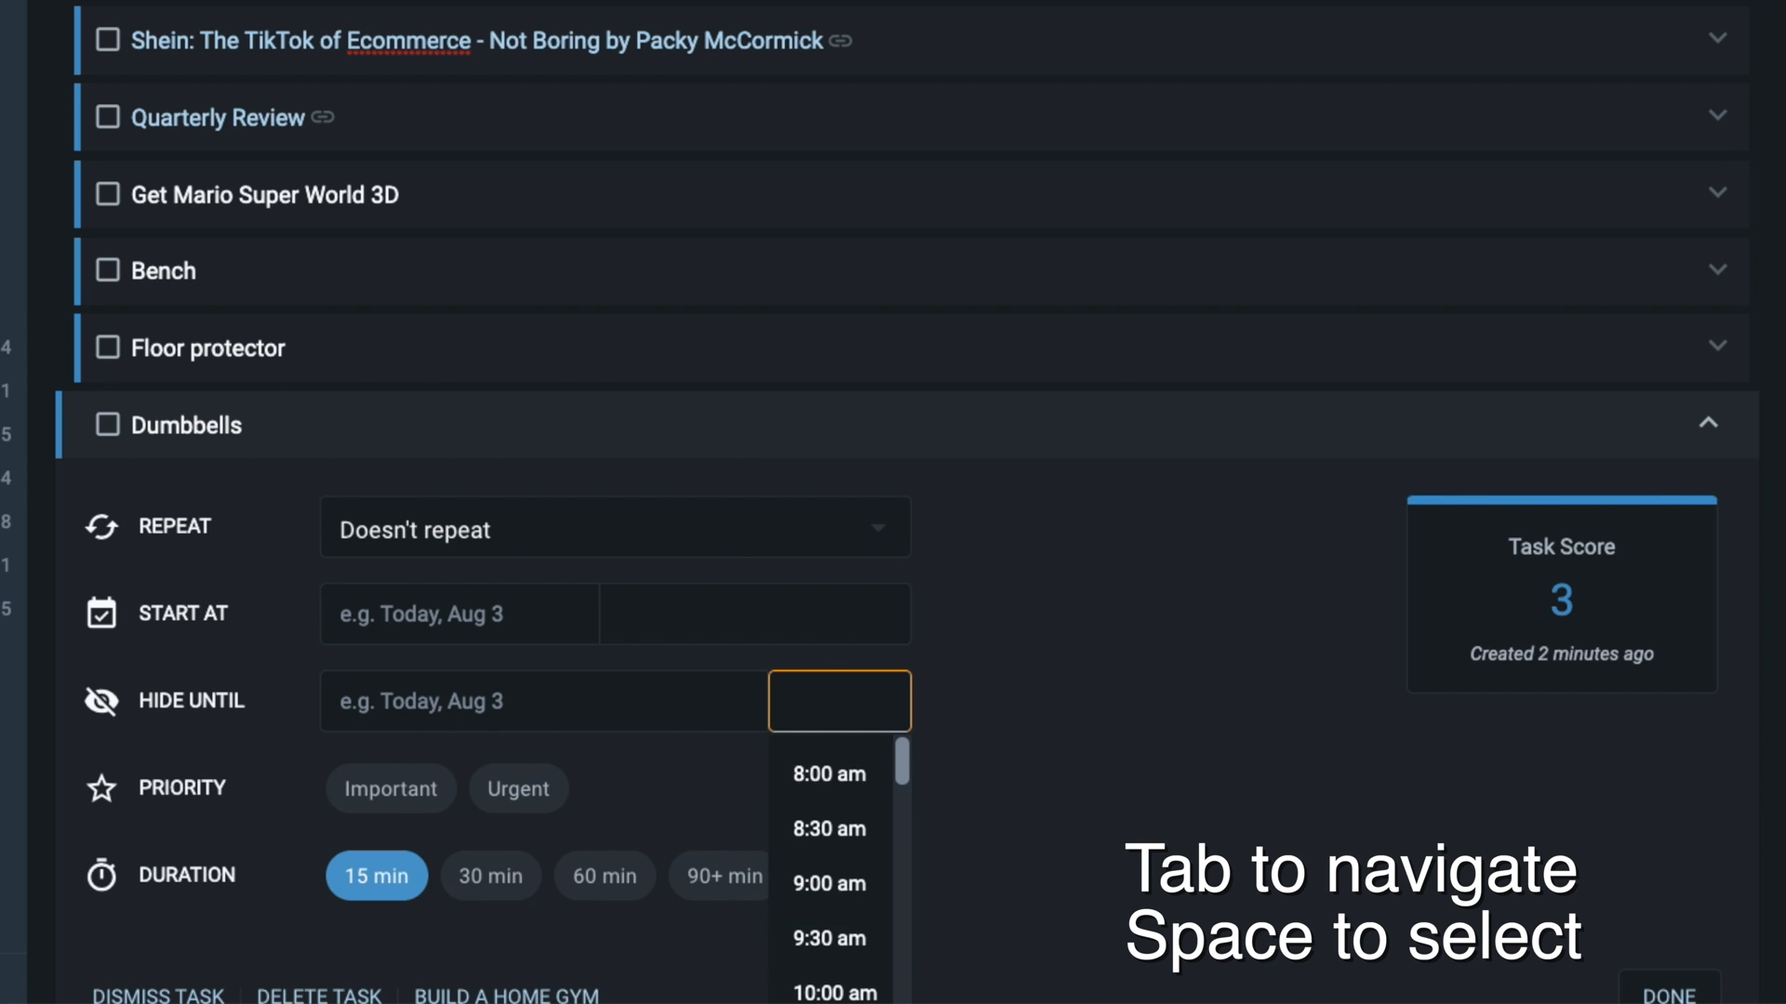
{"action": "left_click", "coordinate": [389, 789]}
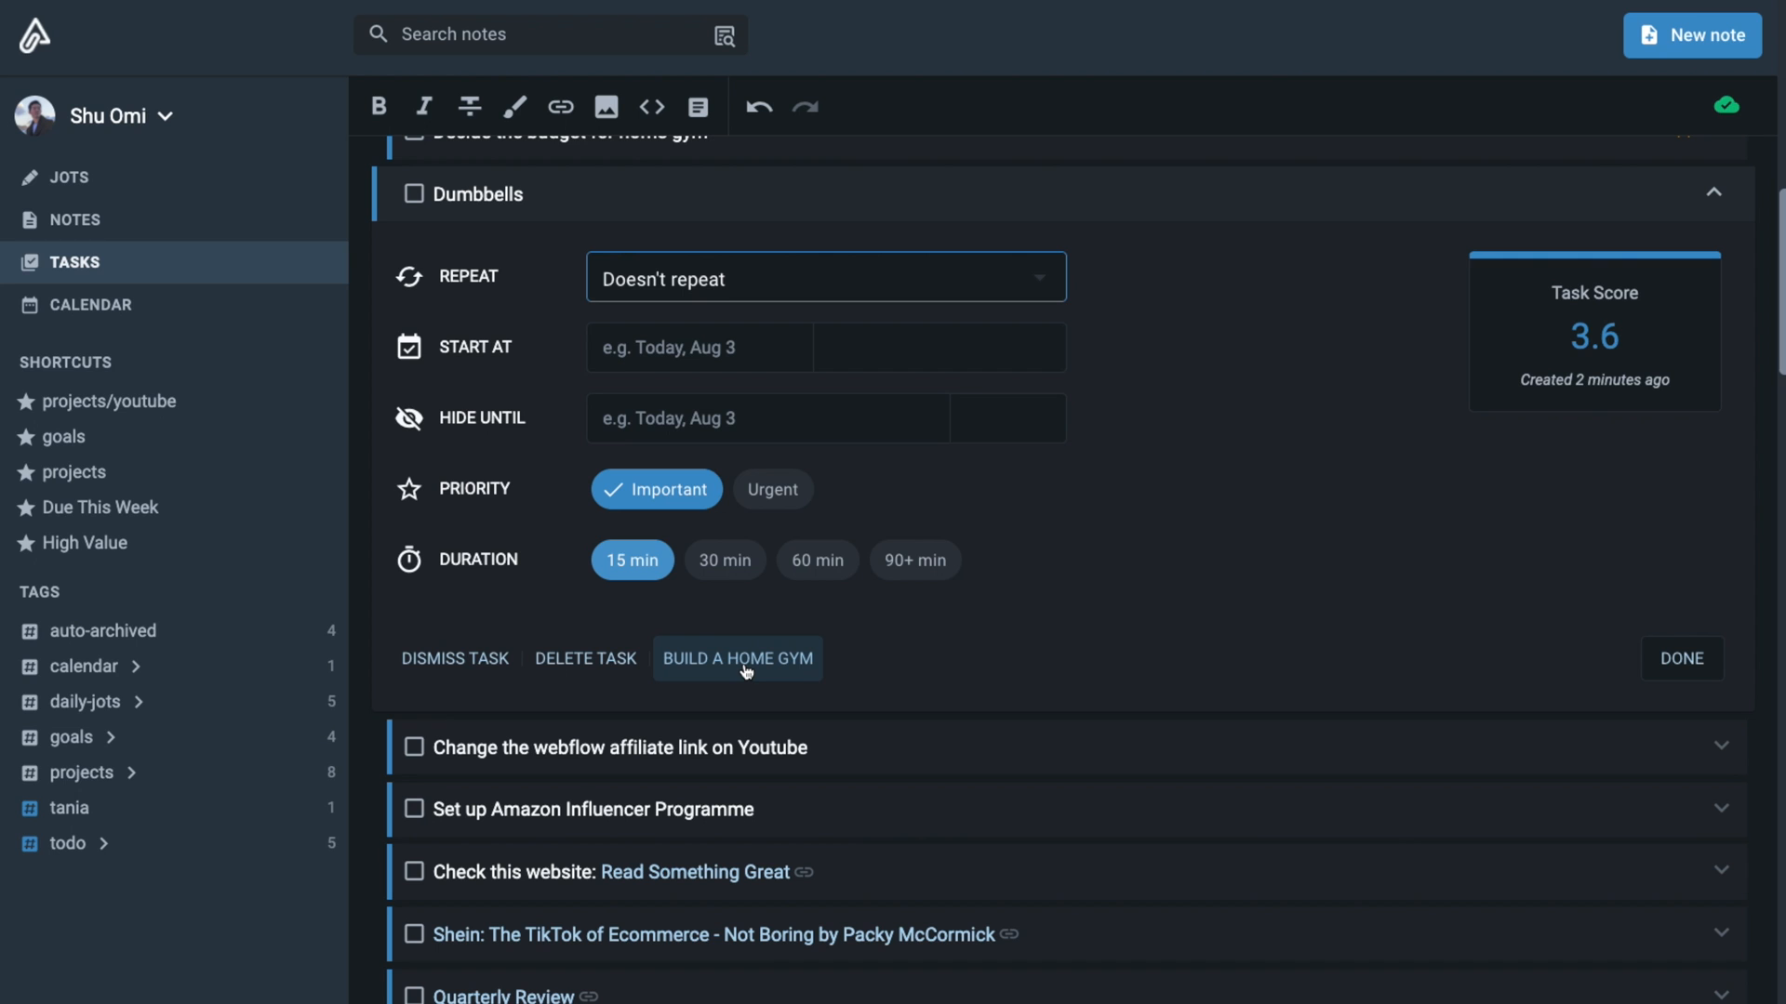
{"action": "left_click", "coordinate": [739, 658]}
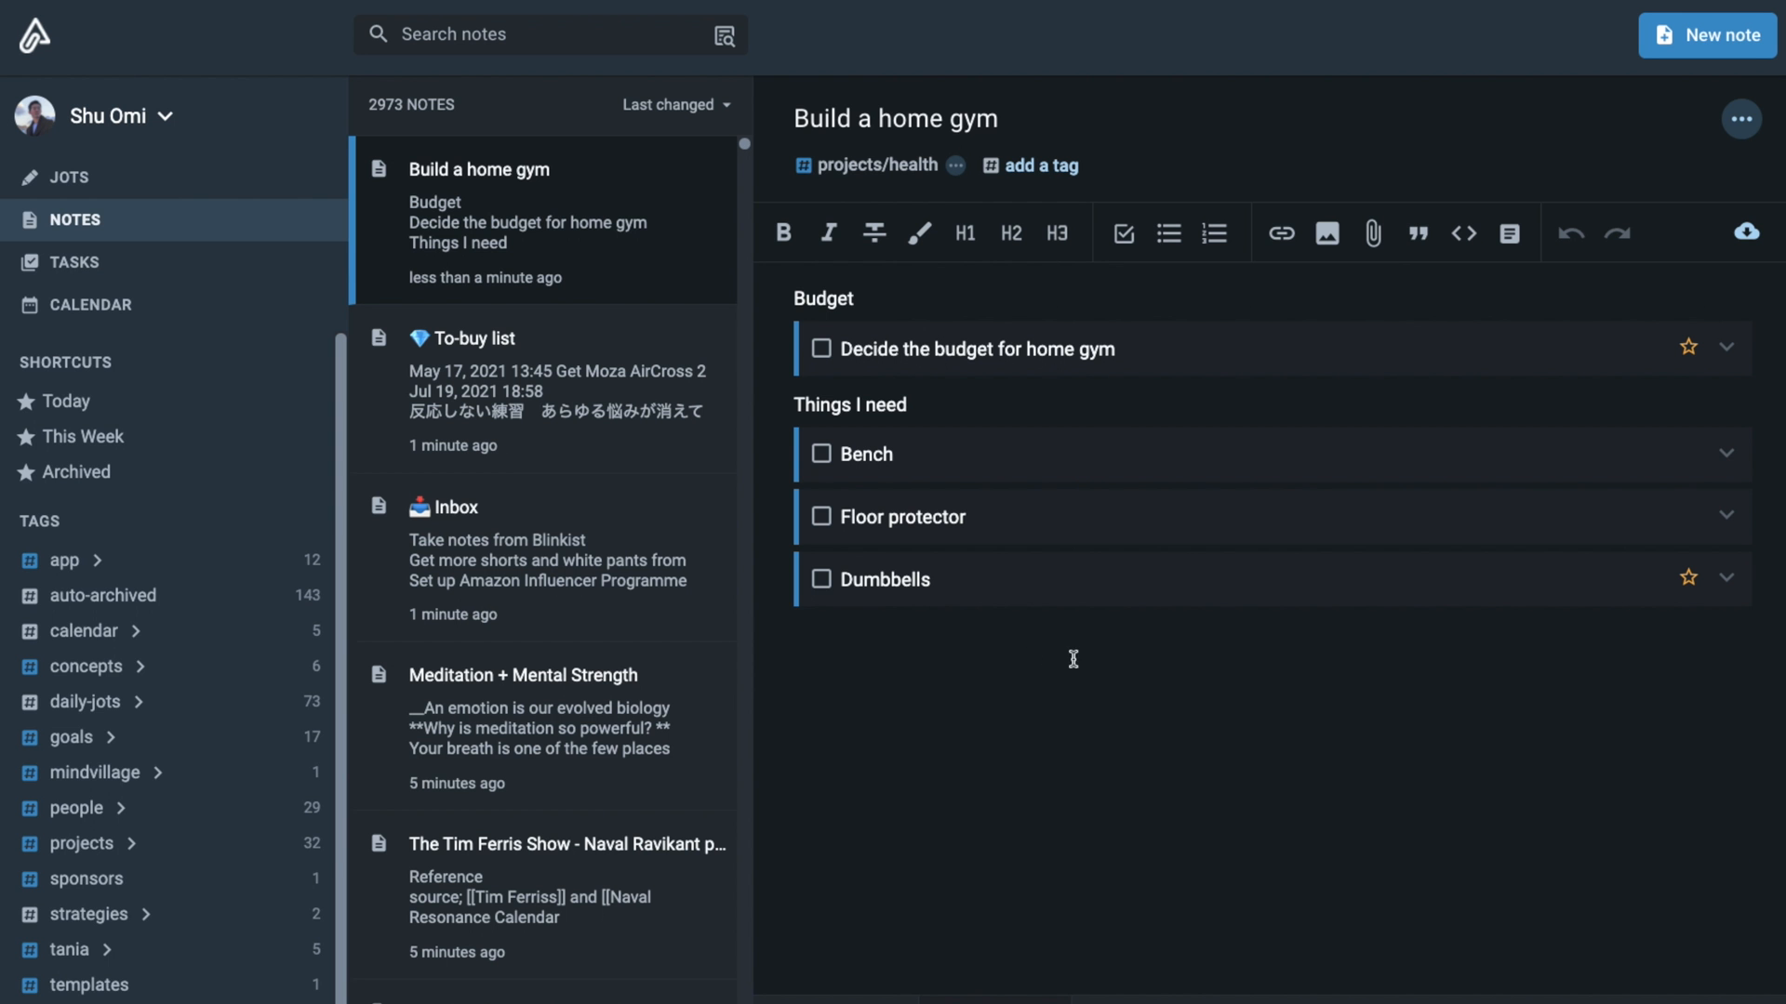